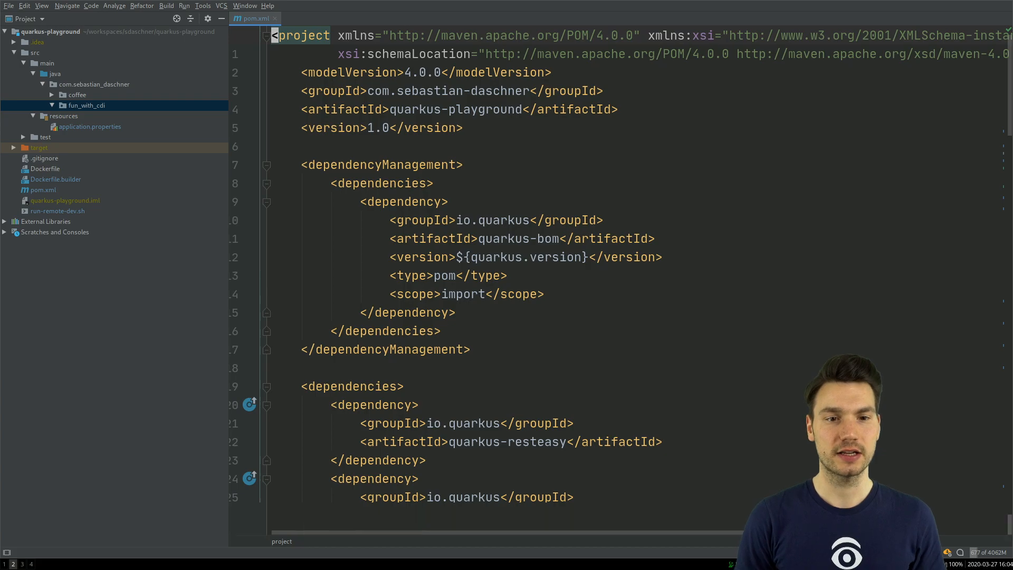
# - Scroll through pom.xml to review the quarkus-playground Maven setup
pyautogui.scroll(-3)
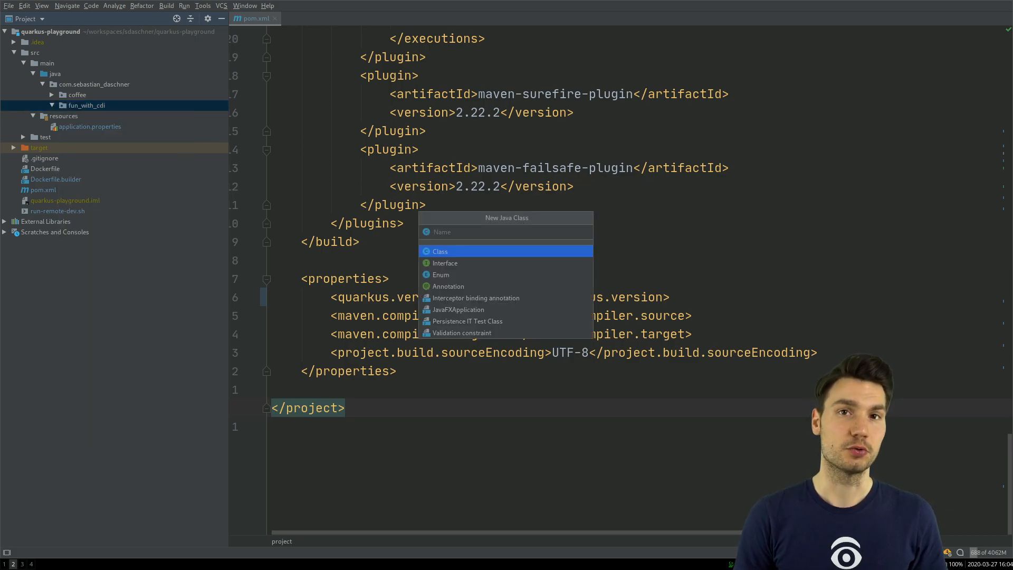
# - Create the SomeCoffeeResource class in the fun_with_cdi package
pyautogui.write('SomeCoff')
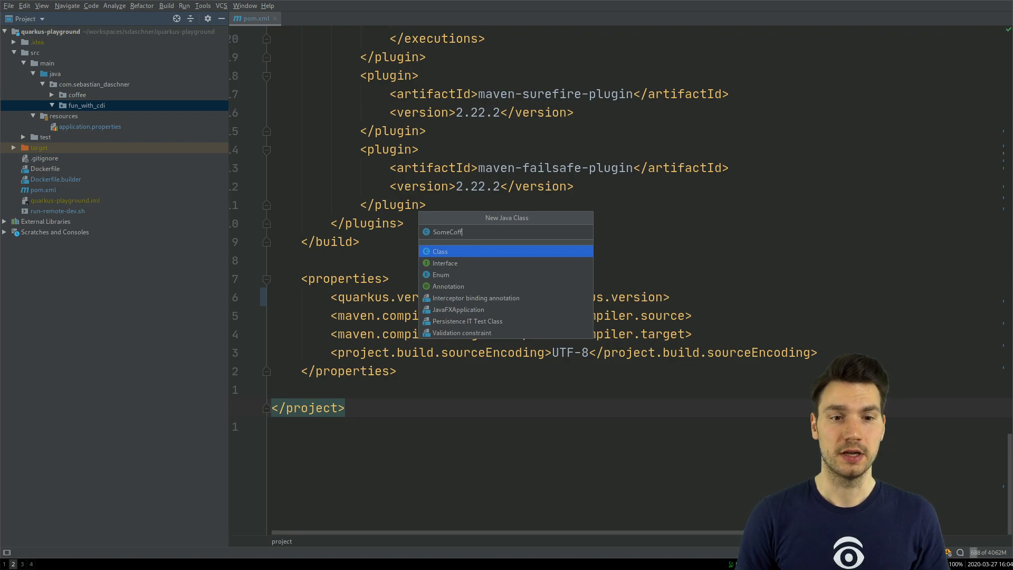
pyautogui.write('eeResources')
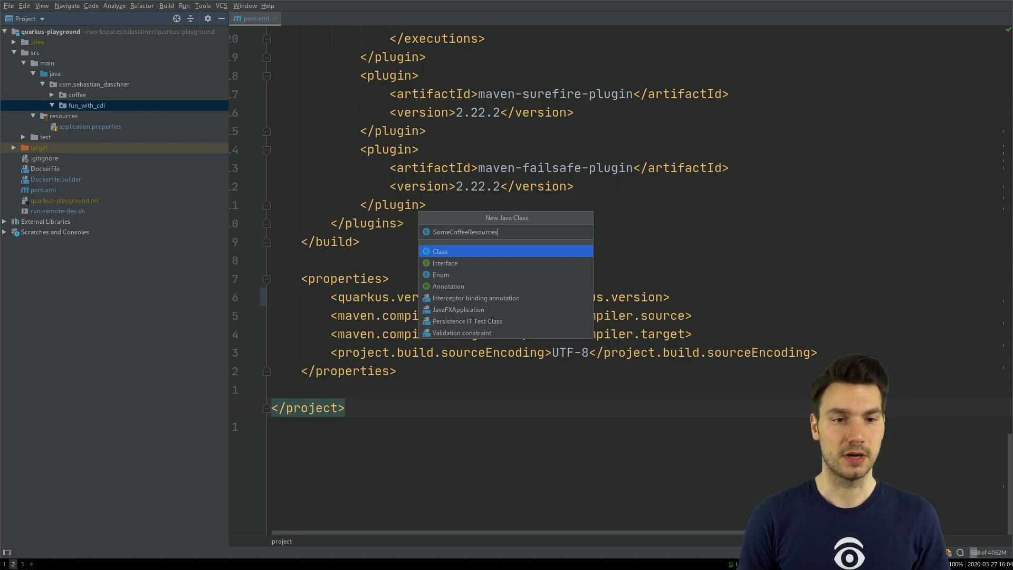
pyautogui.press('Enter')
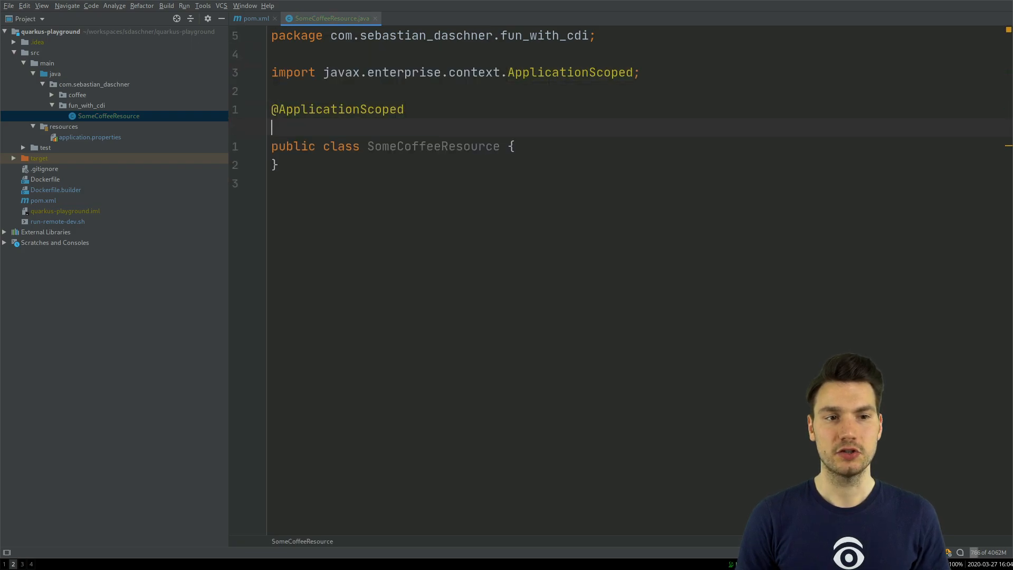
pyautogui.write('@Path("")')
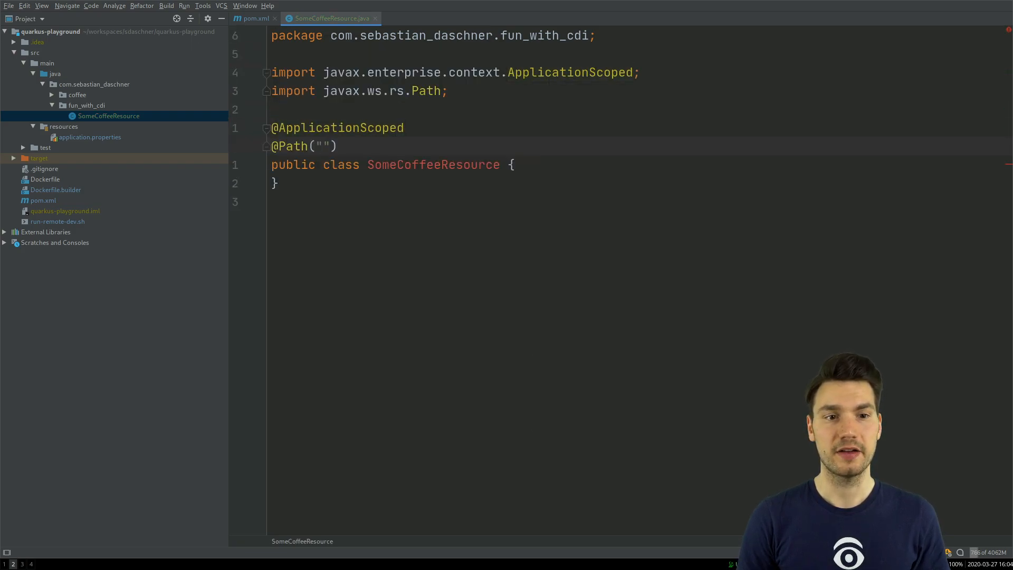
pyautogui.write('some-c')
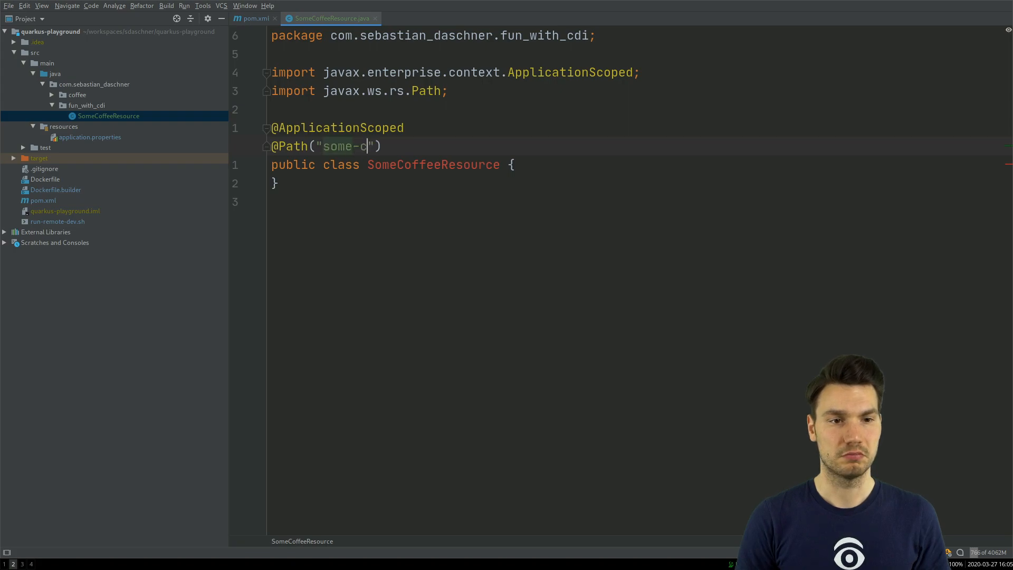
pyautogui.write('offee')
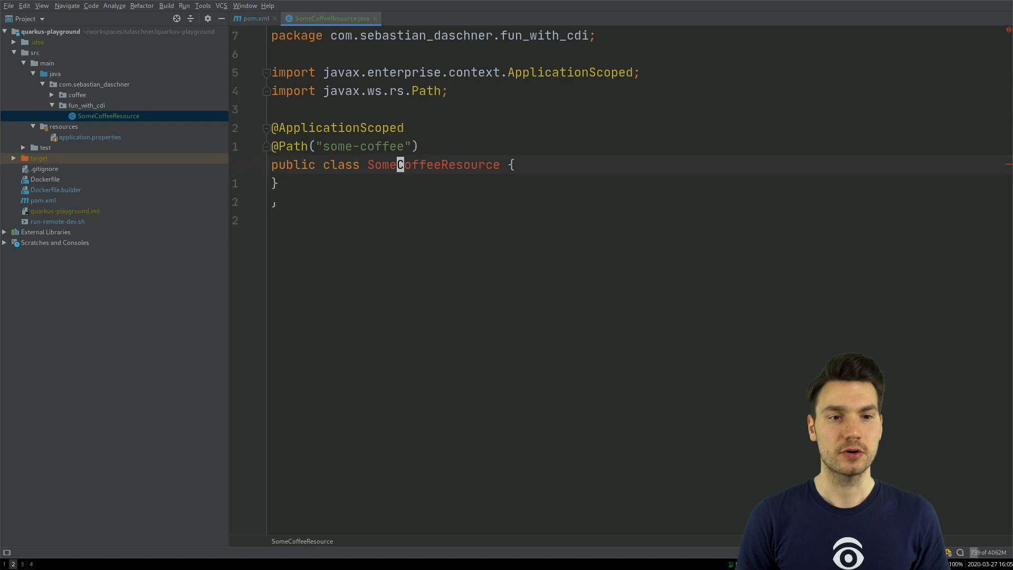
pyautogui.press('enter')
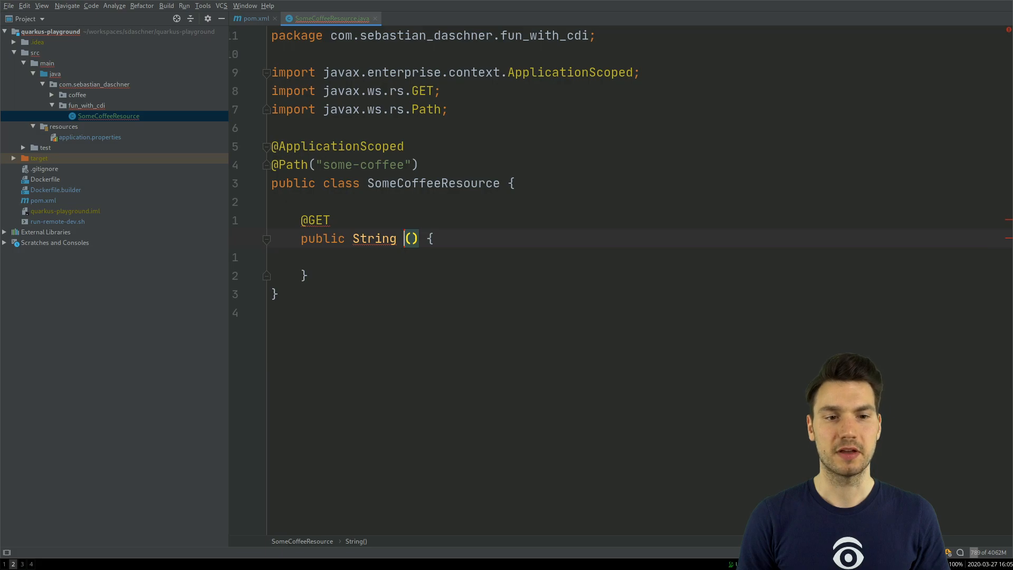
pyautogui.write('coffee')
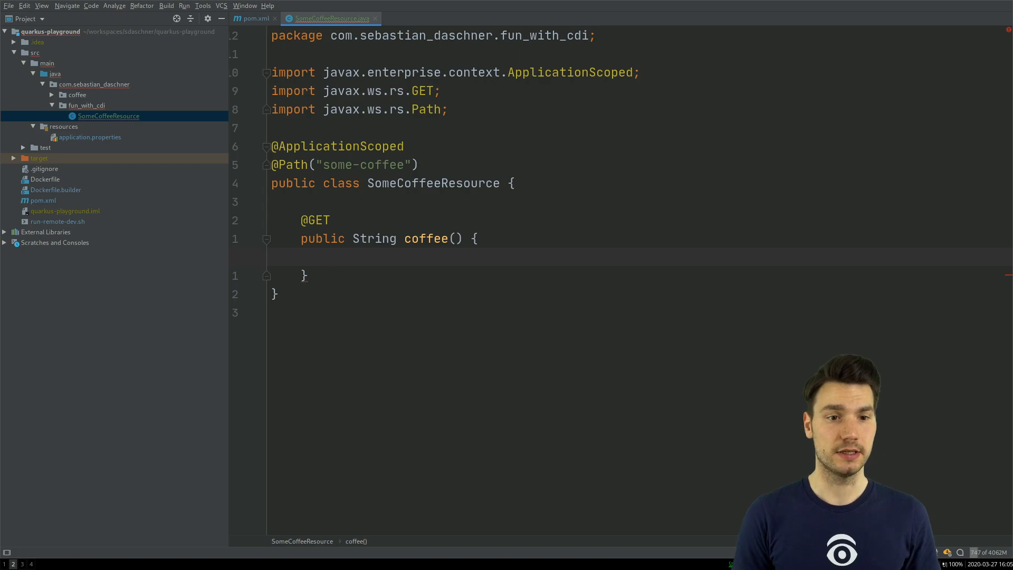
pyautogui.write('return coffee')
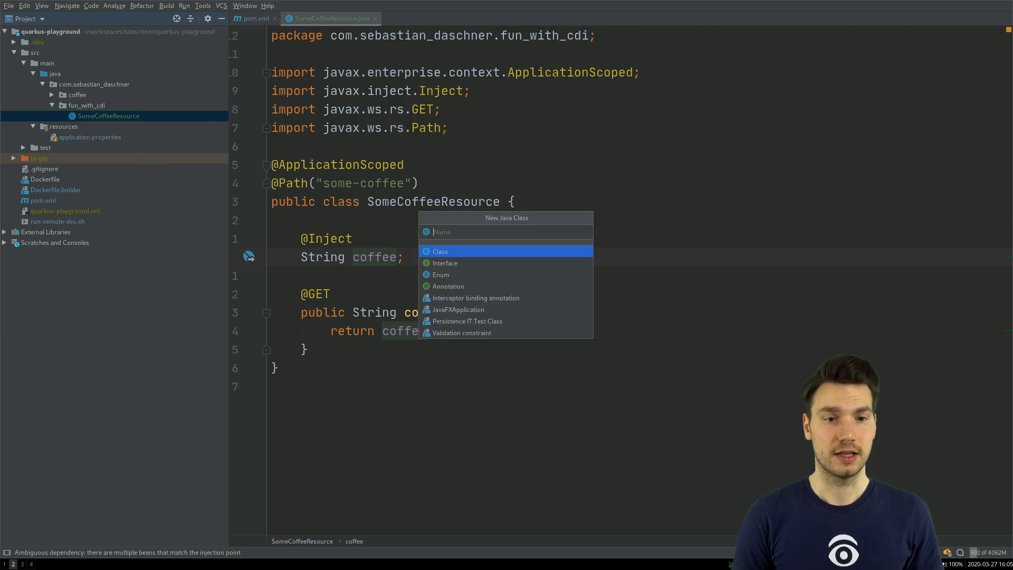
# - Create the Barista class and open a line in its body
pyautogui.write('Bar')
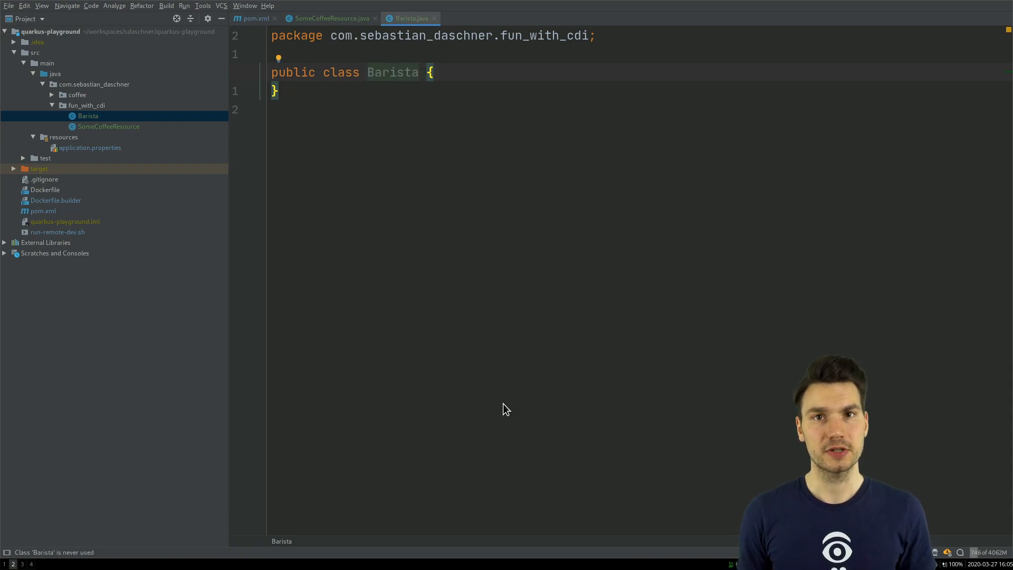
pyautogui.click(422, 72)
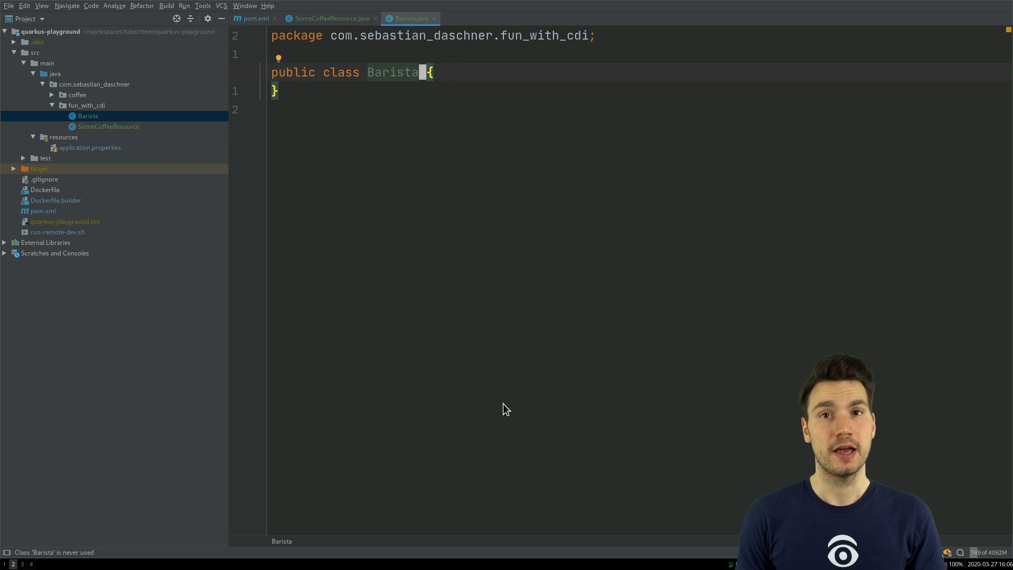
pyautogui.press('Enter')
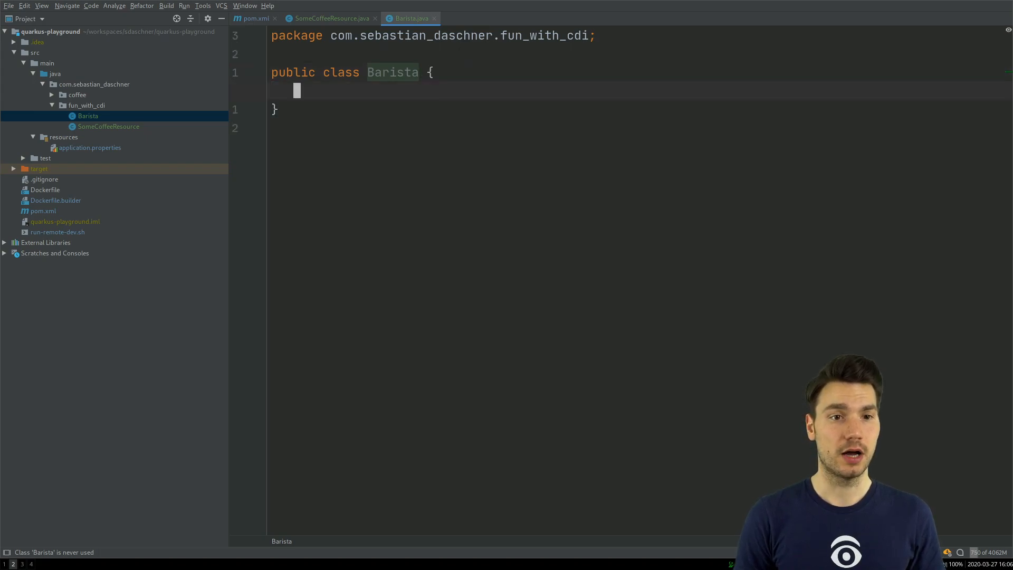
pyautogui.write('p')
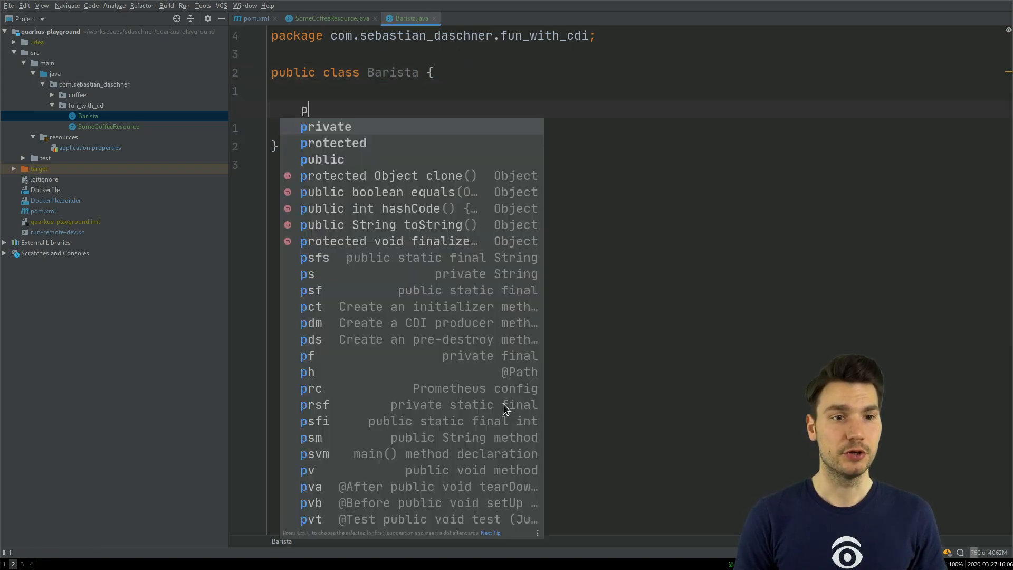
pyautogui.click(310, 323)
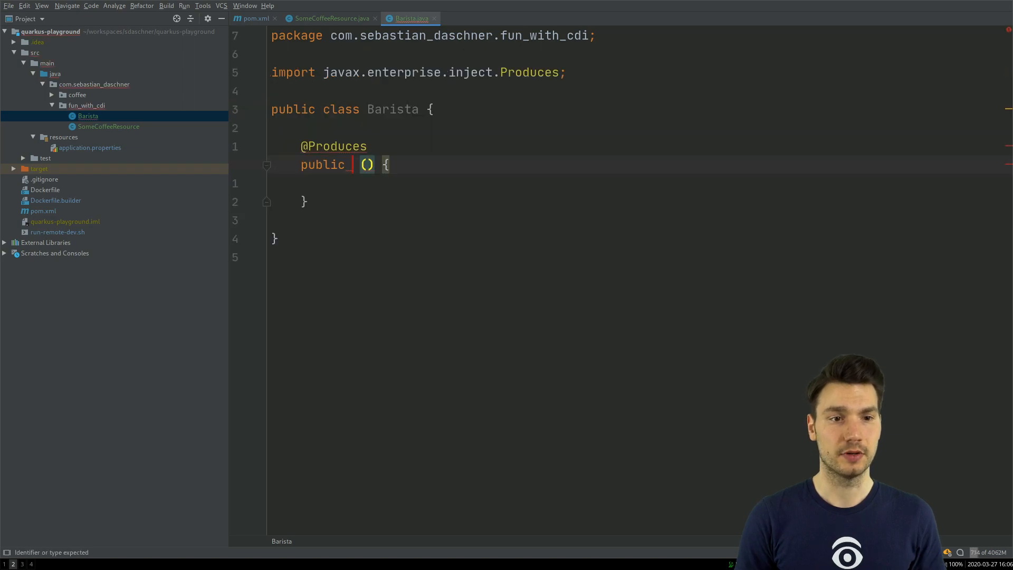
pyautogui.write('String')
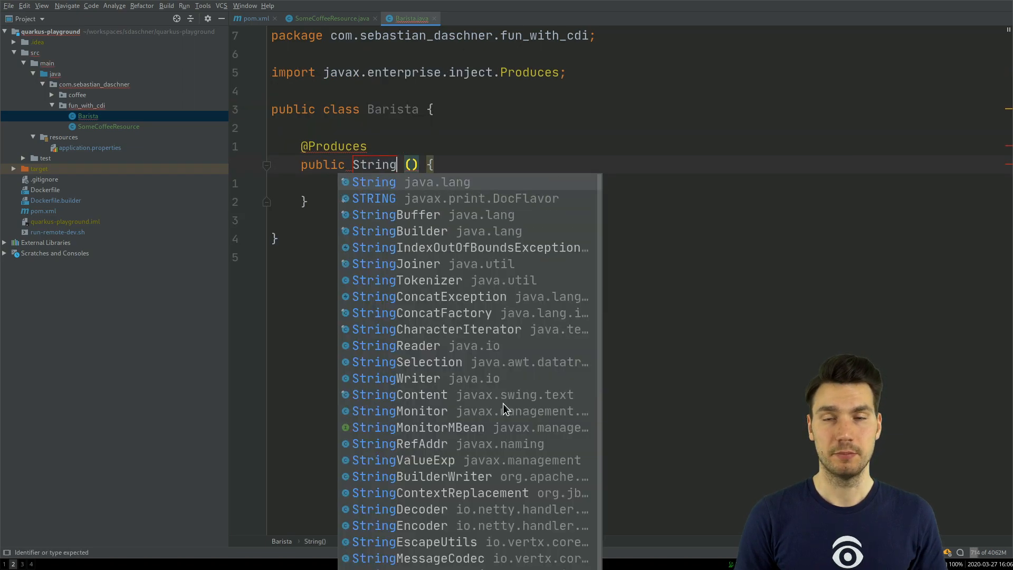
pyautogui.write('make')
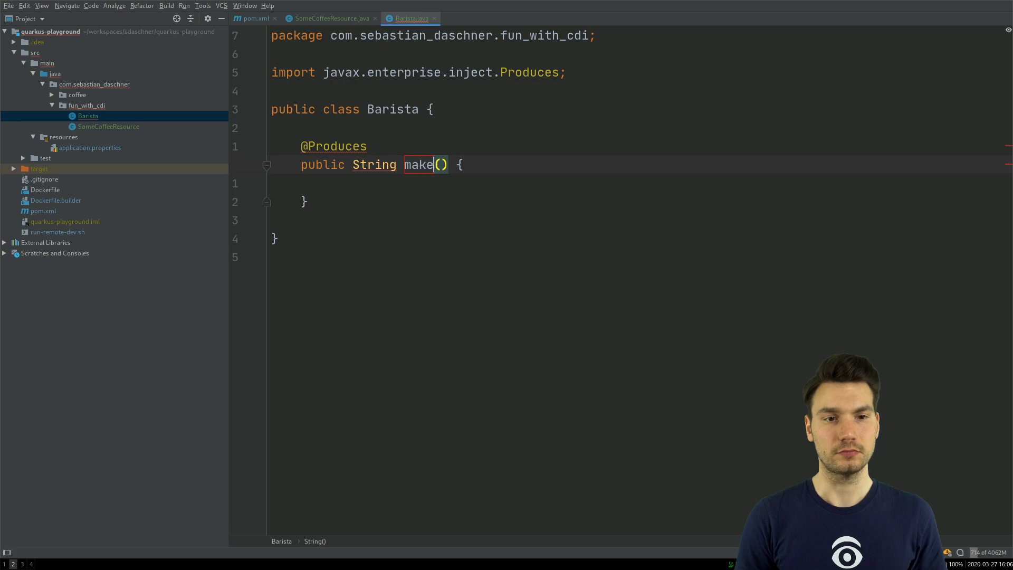
pyautogui.write('Coffee')
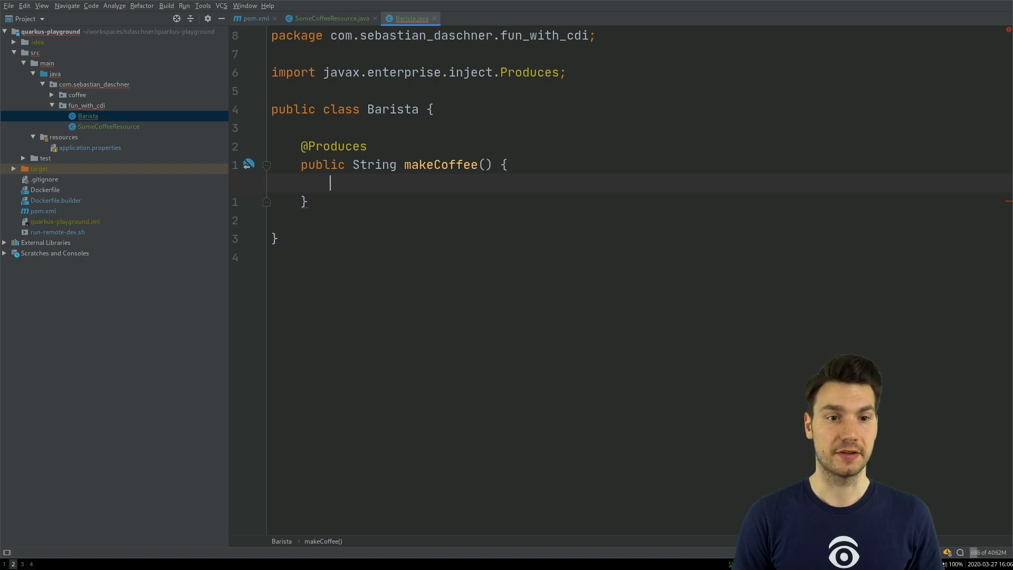
pyautogui.write('return "coffee!";')
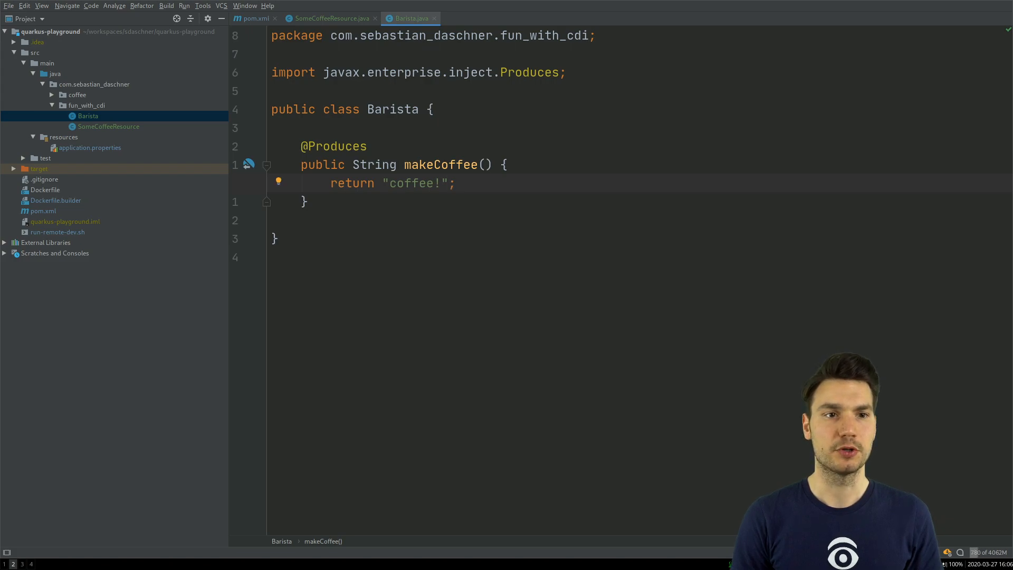
# - Return to SomeCoffeeResource and inspect the injected coffee field
pyautogui.click(329, 18)
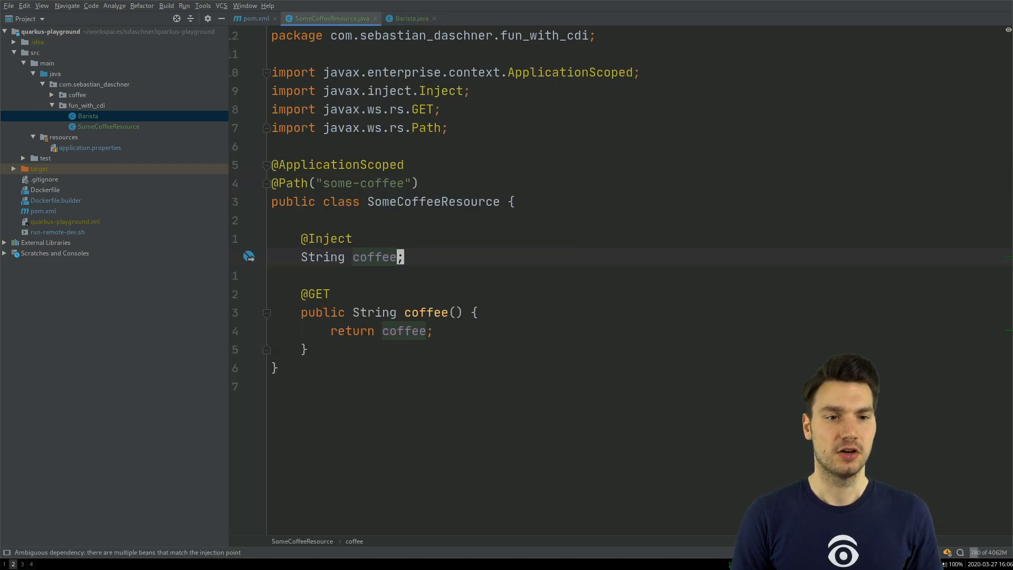
pyautogui.click(410, 18)
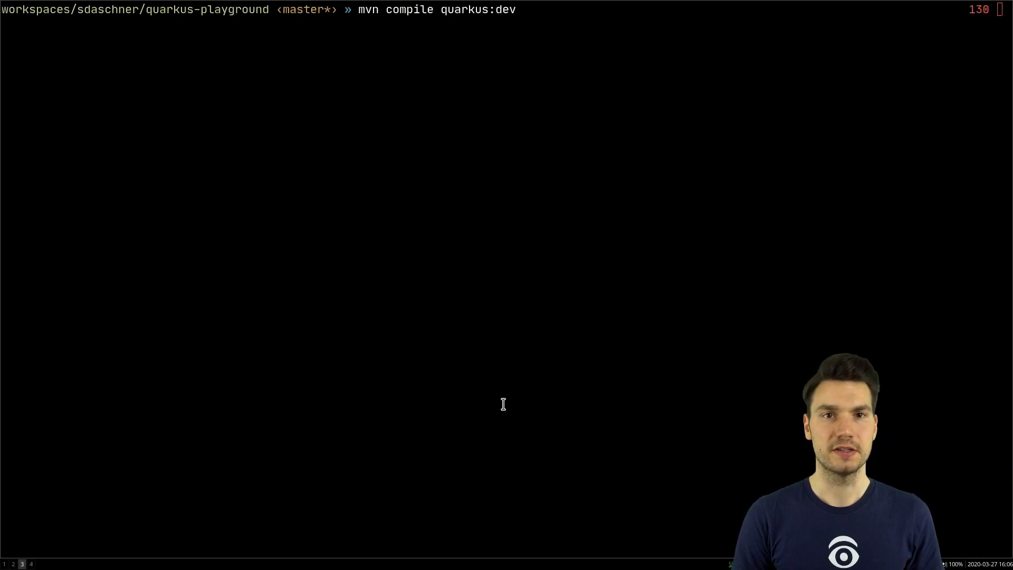
# - Run curl localhost:8080/some-coffee in the terminal and see it answer coffee!
pyautogui.press('Return')
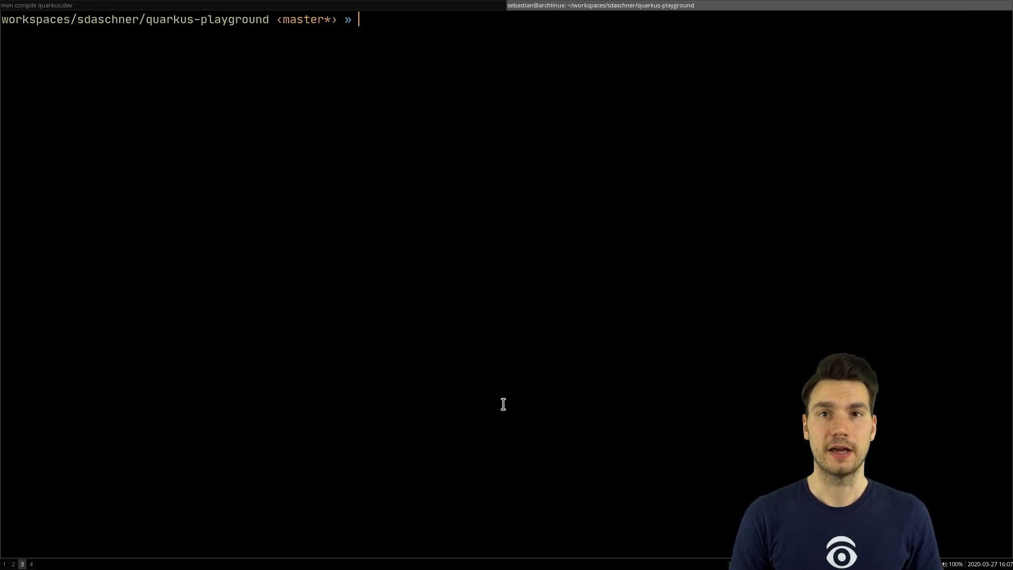
pyautogui.write('curl localhost:8080/')
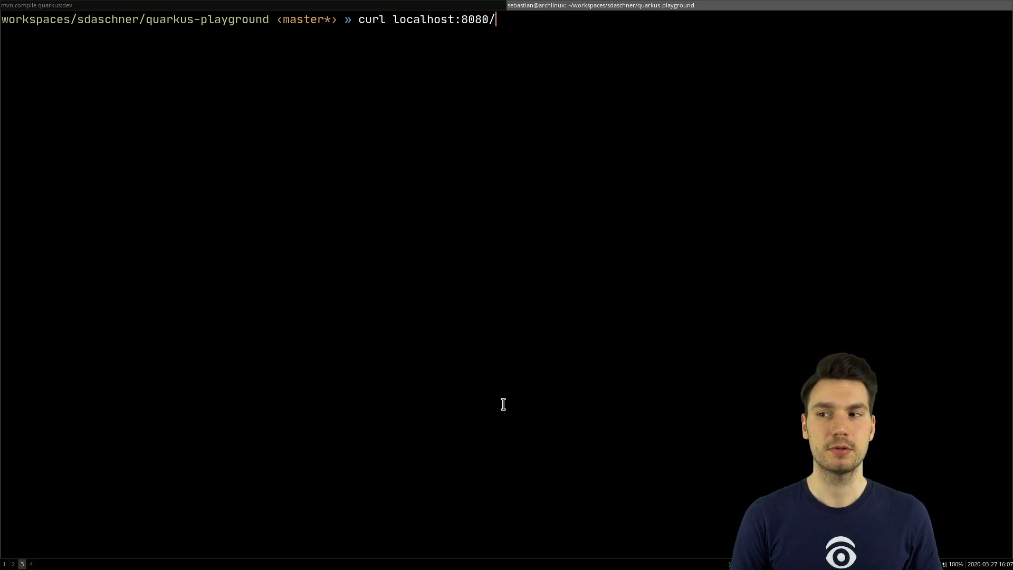
pyautogui.write('s')
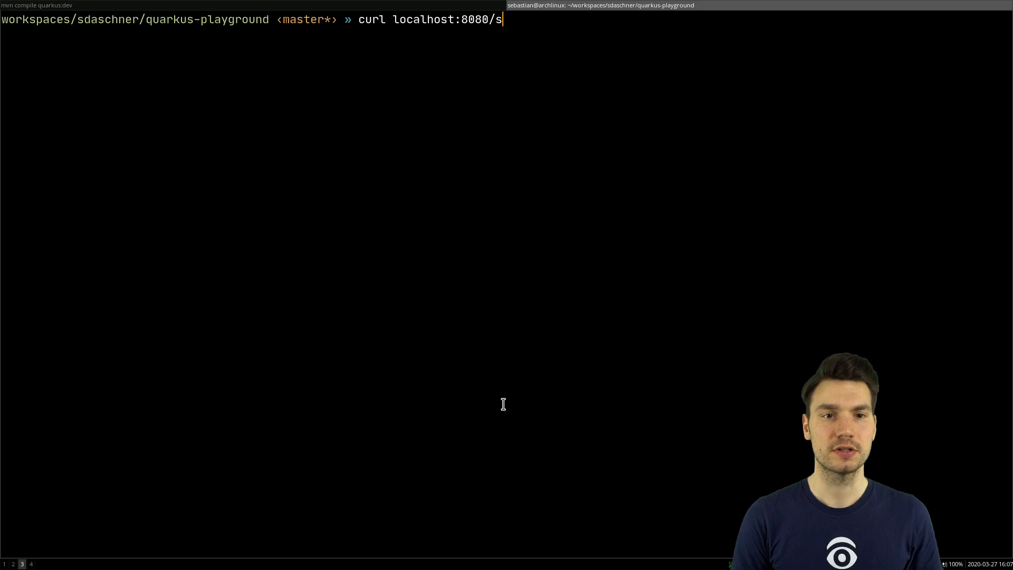
pyautogui.press('Return')
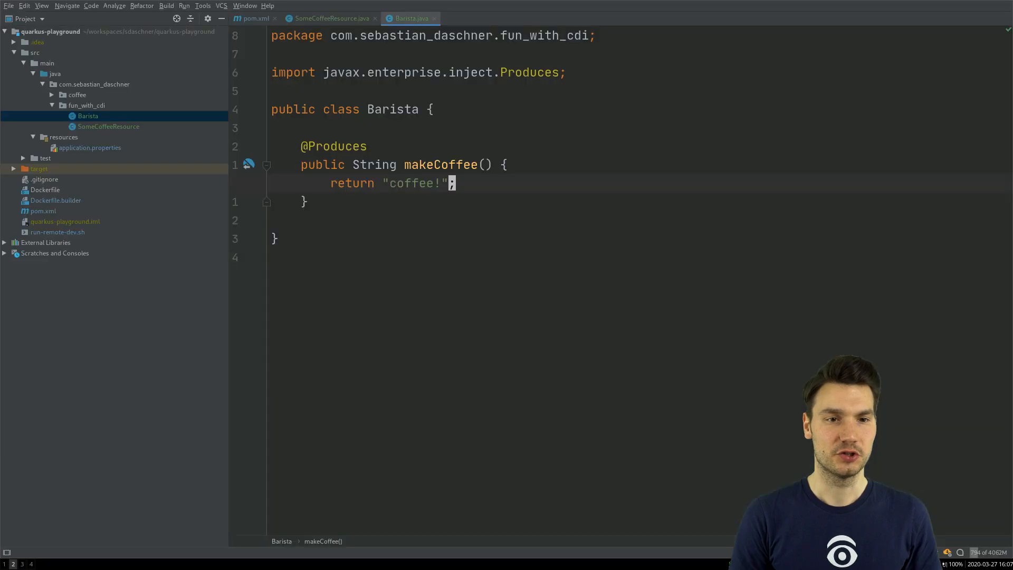
pyautogui.click(329, 18)
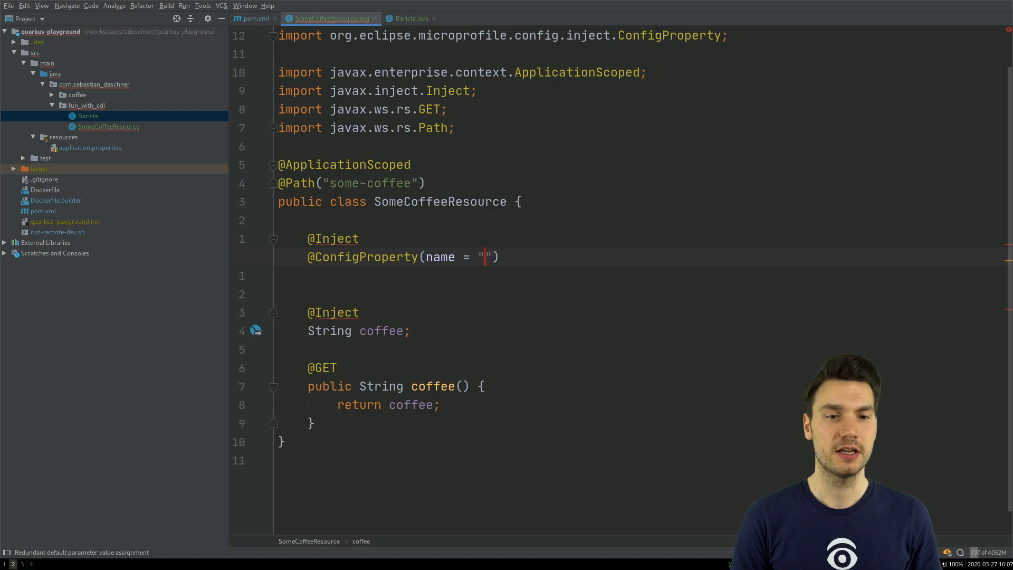
pyautogui.write('coffee_mug')
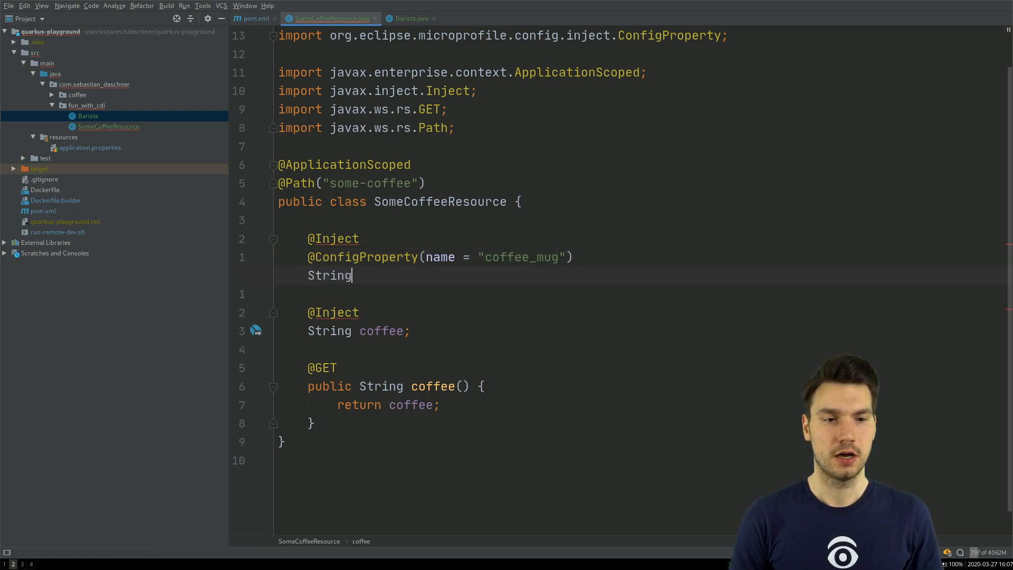
pyautogui.write('coffeeMug;')
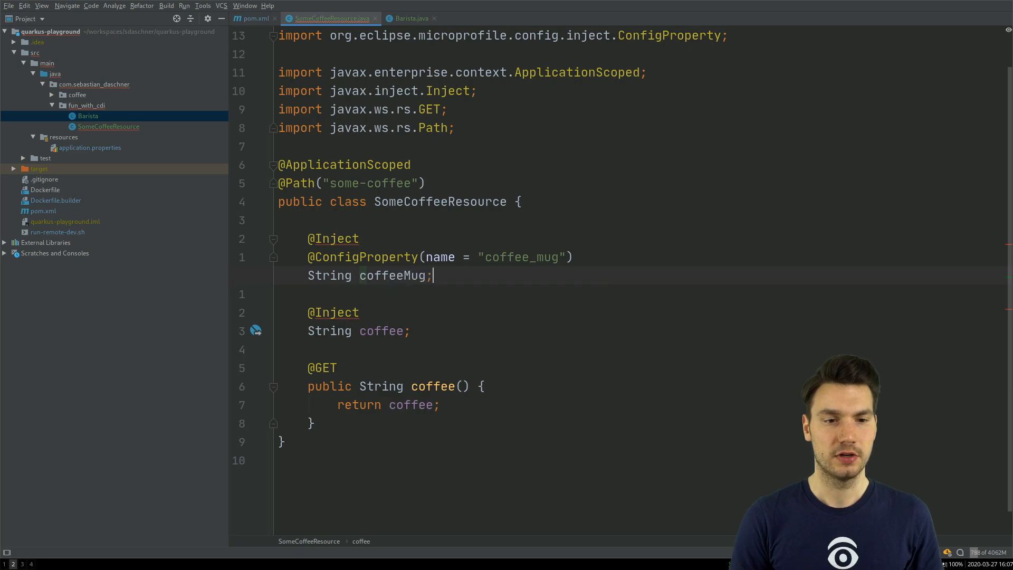
# - Open application.properties to define the coffee_mug entry
pyautogui.click(393, 275)
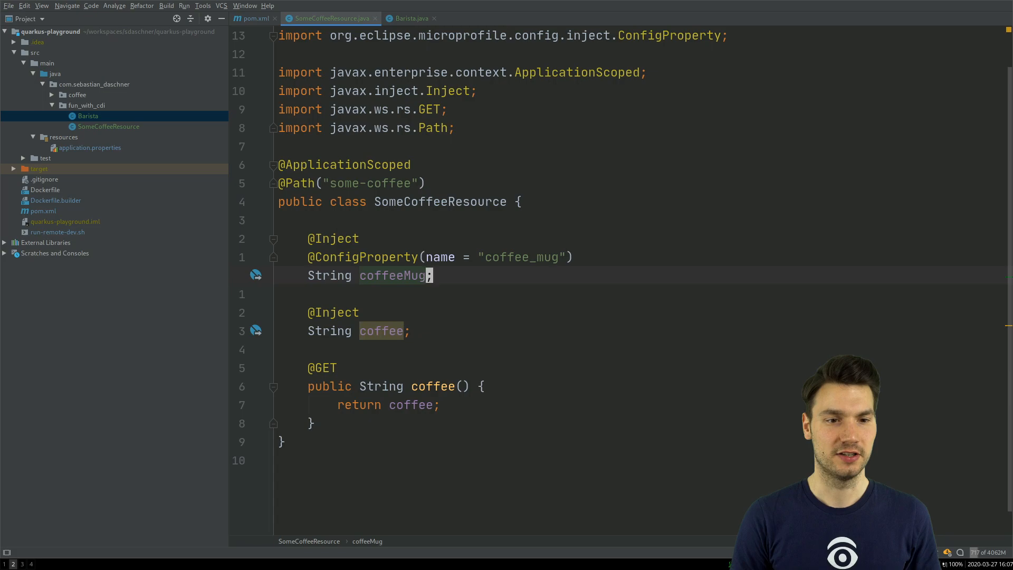
pyautogui.click(88, 148)
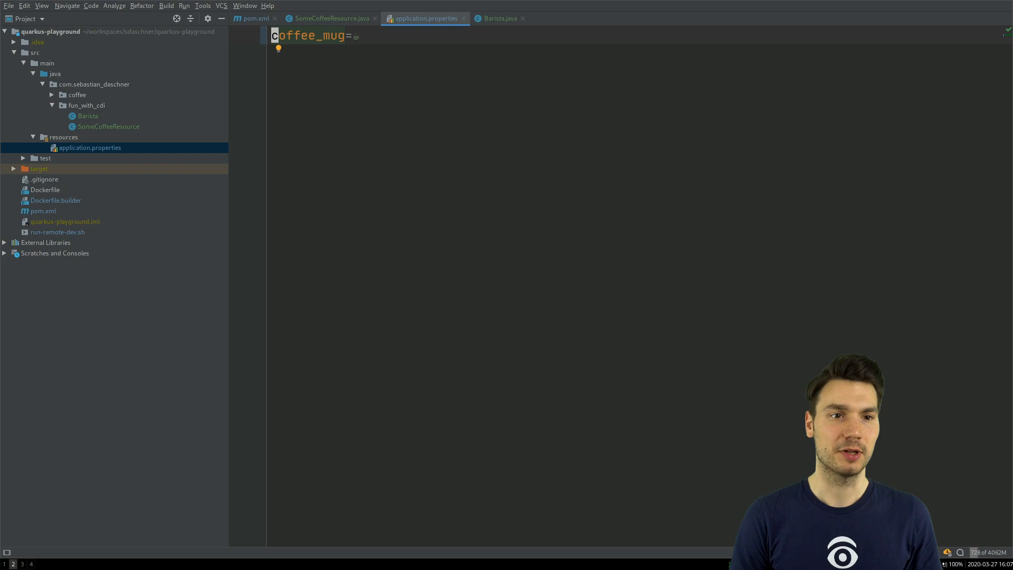
# - Change coffee() to return coffee + coffeeMug
pyautogui.click(330, 17)
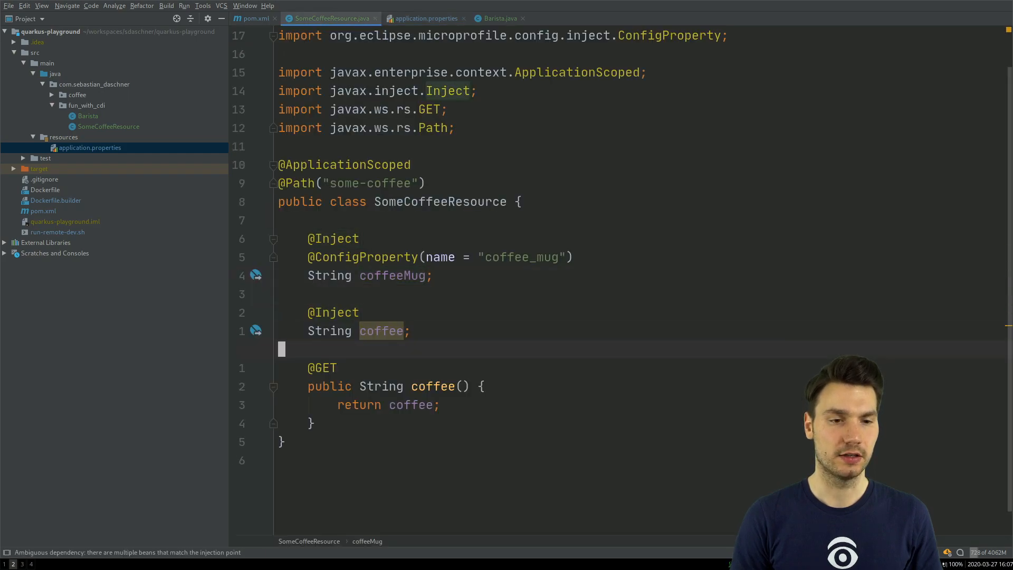
pyautogui.write('+')
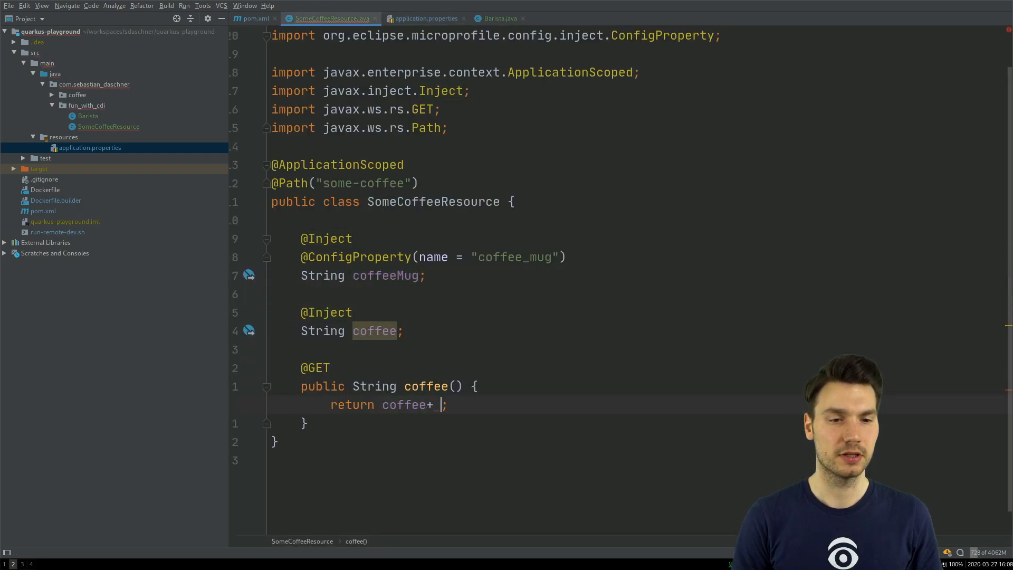
pyautogui.write('co')
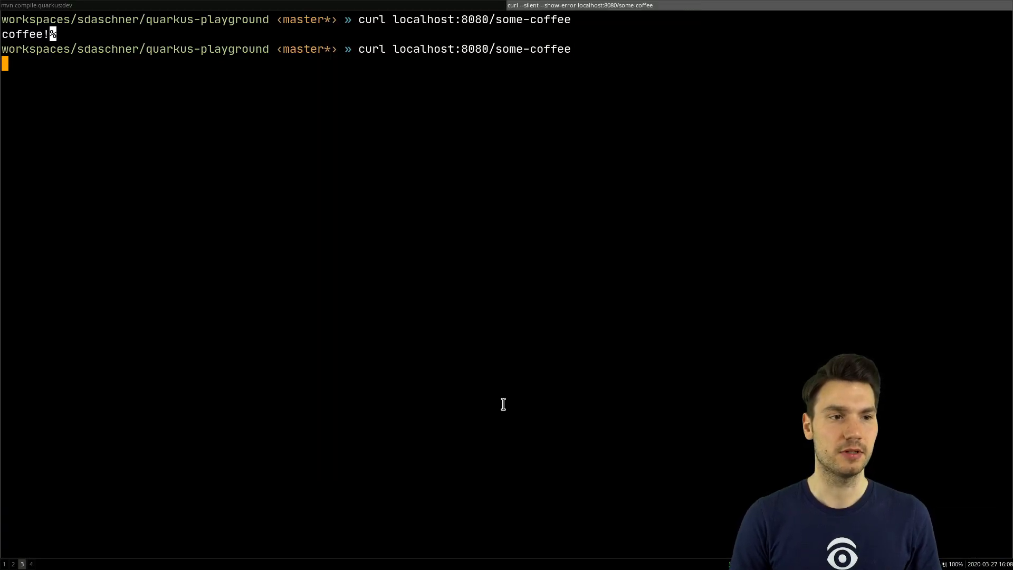
# - Rerun curl to some-coffee, see coffee! with the mug emoji, then view the quarkus:dev log
pyautogui.press('Return')
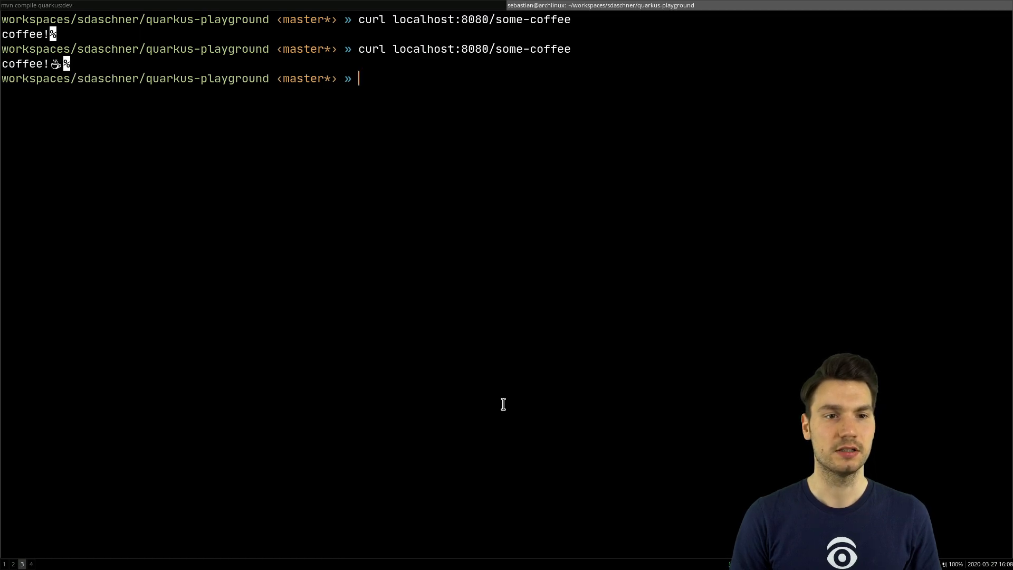
pyautogui.press('Return')
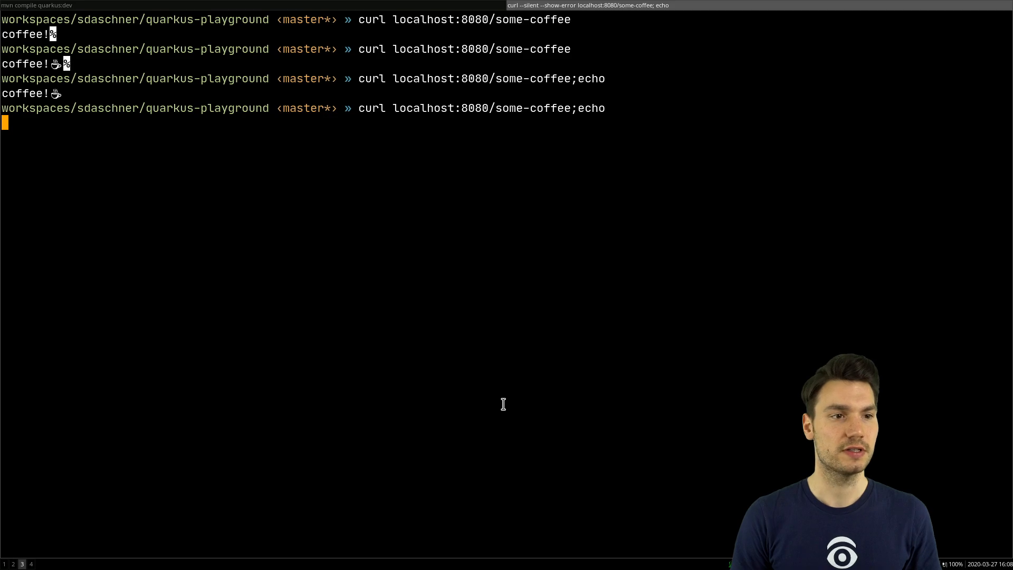
pyautogui.press('Return')
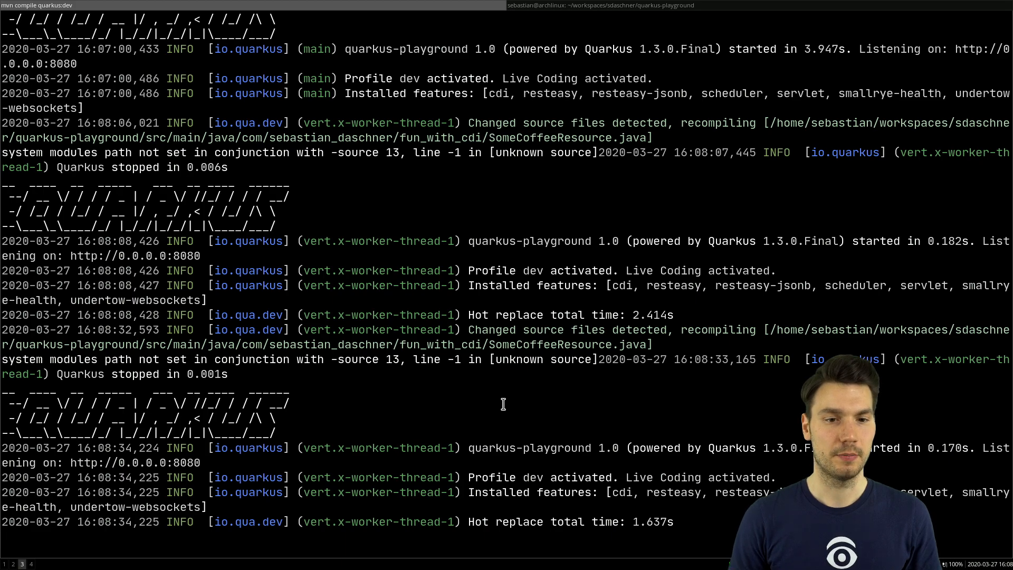
pyautogui.click(22, 562)
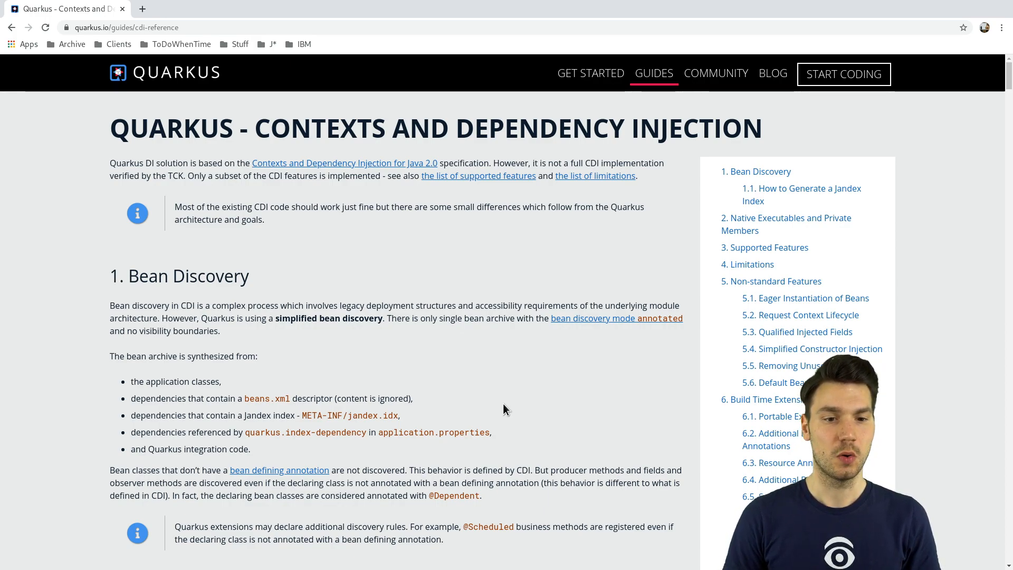
pyautogui.moveTo(310, 85)
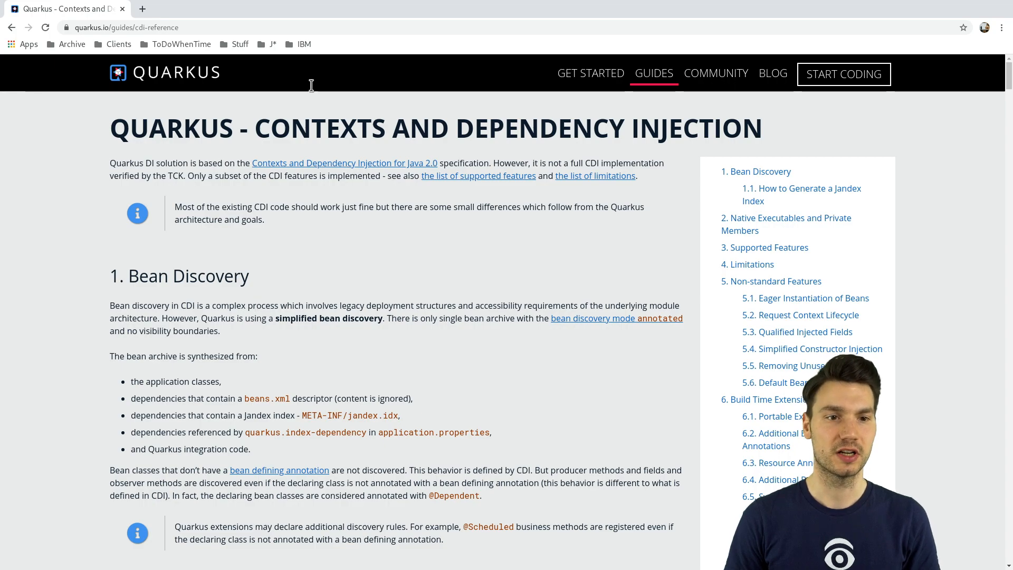
pyautogui.moveTo(485, 272)
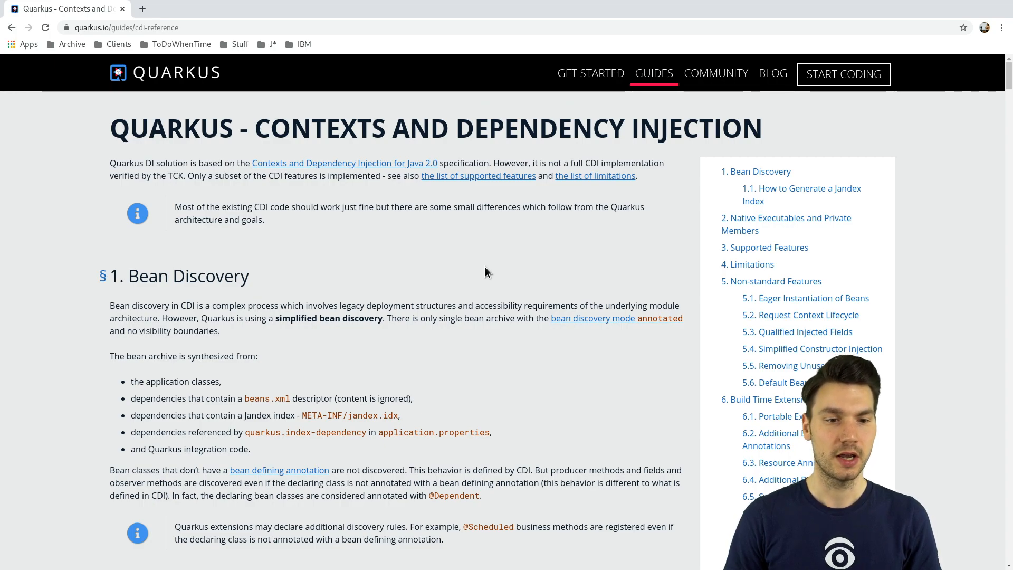
pyautogui.moveTo(605, 413)
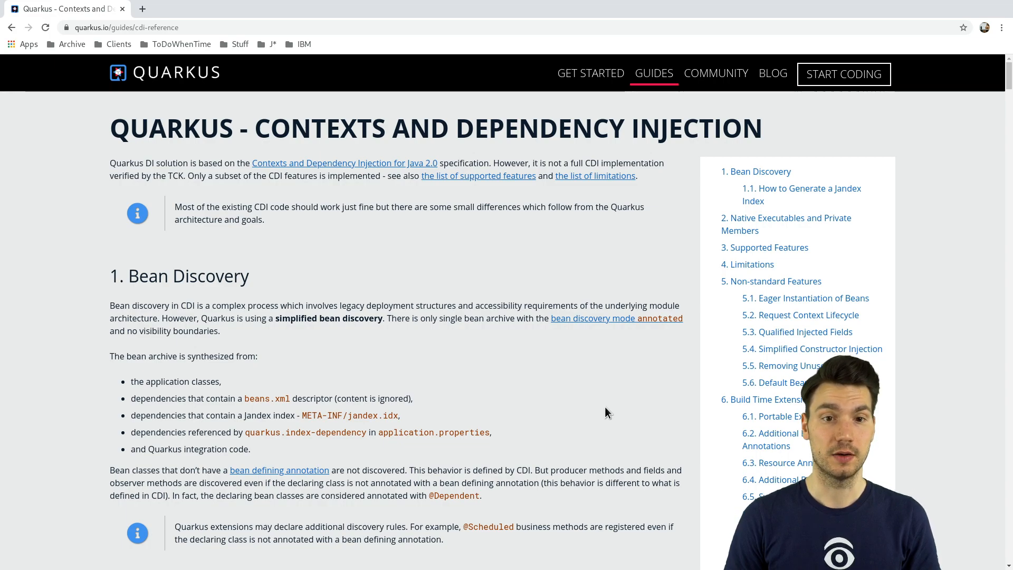
pyautogui.moveTo(531, 360)
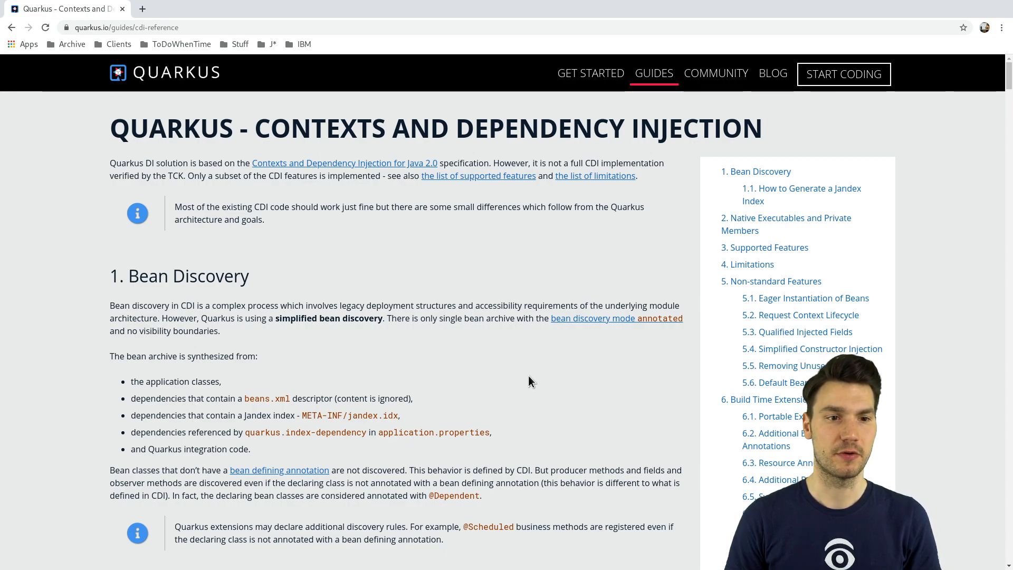
# - Jump to 5.6 Default Beans in the Quarkus CDI guide and read the TracerConfiguration example
pyautogui.scroll(-3)
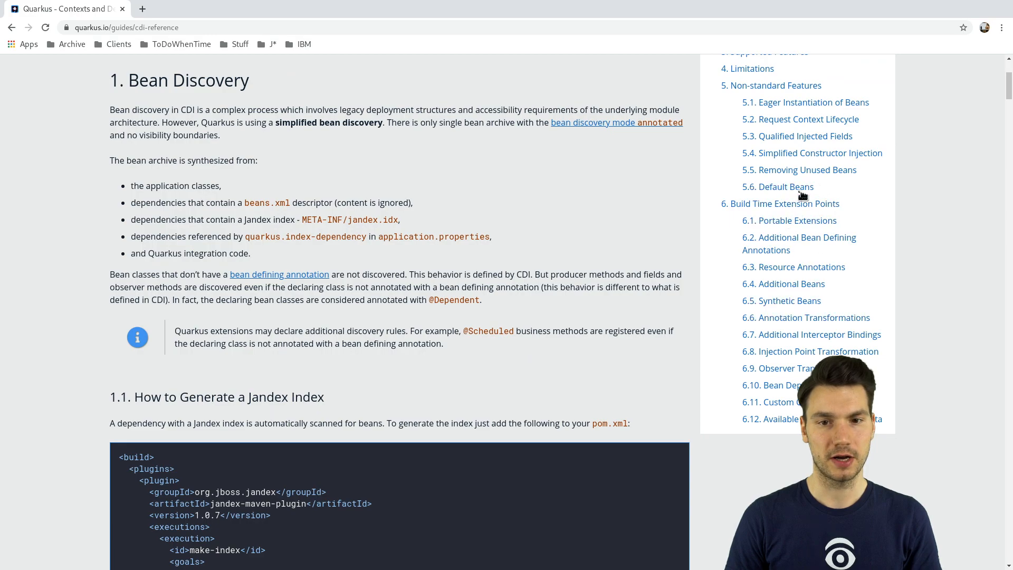
pyautogui.click(778, 186)
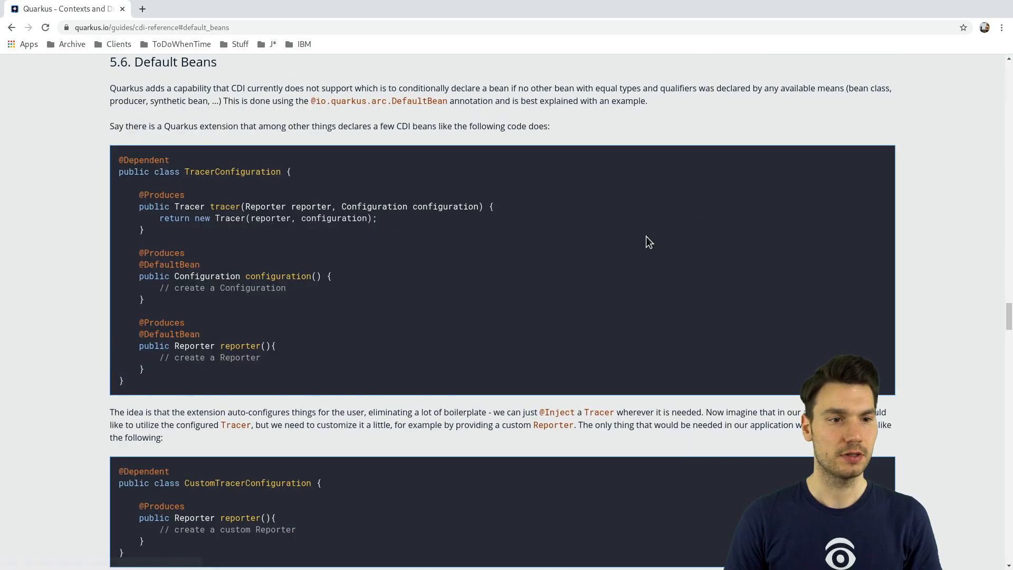
pyautogui.scroll(3)
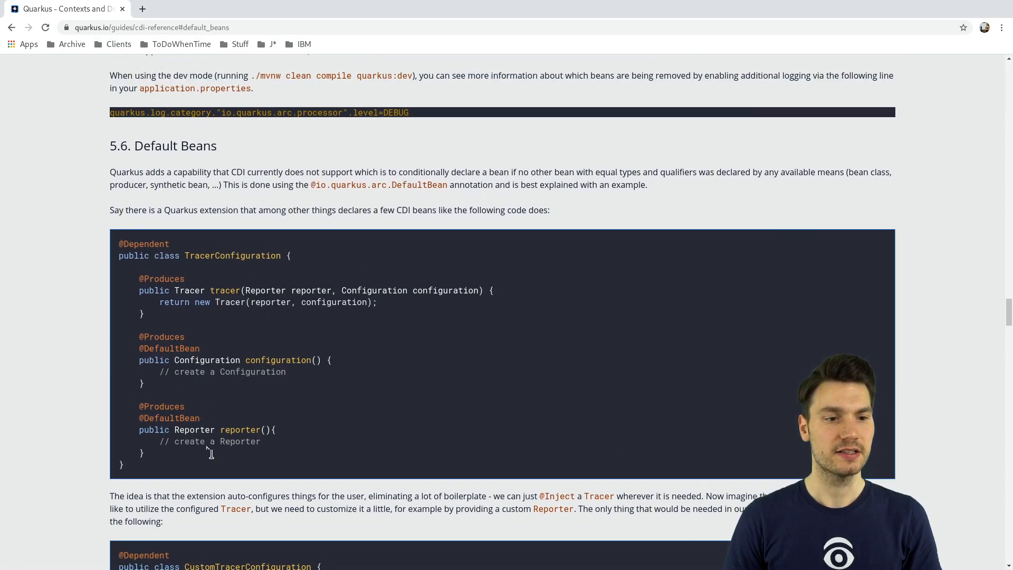
pyautogui.moveTo(9, 308)
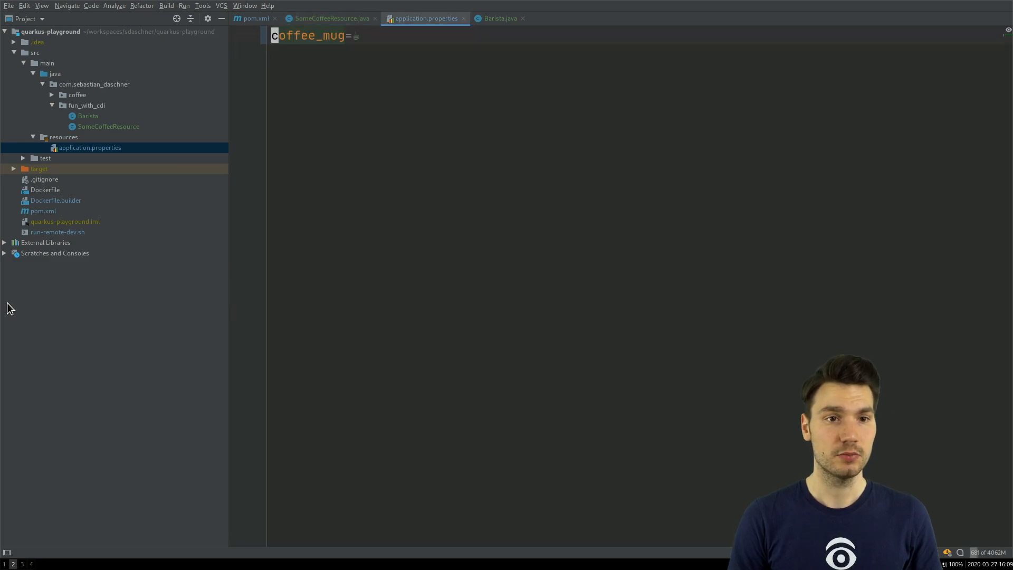
# - Create the SkilledBarista class in the fun_with_cdi package
pyautogui.click(500, 18)
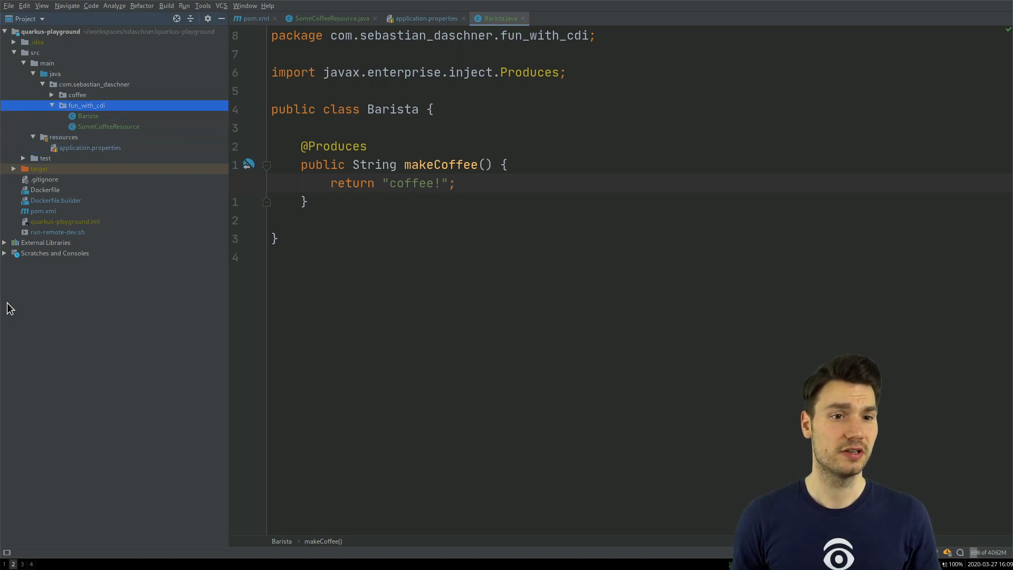
pyautogui.rightClick(85, 105)
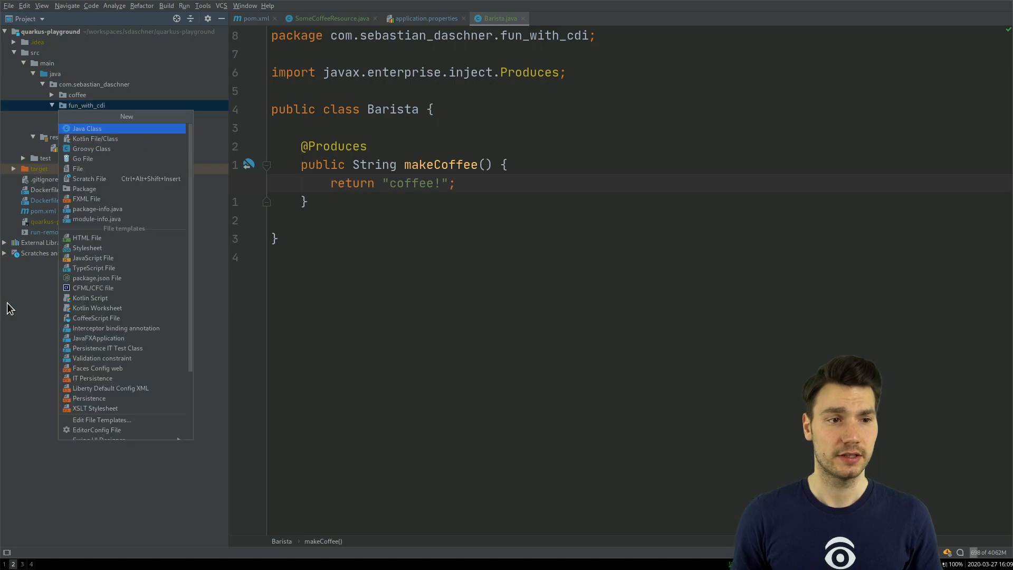
pyautogui.click(88, 128)
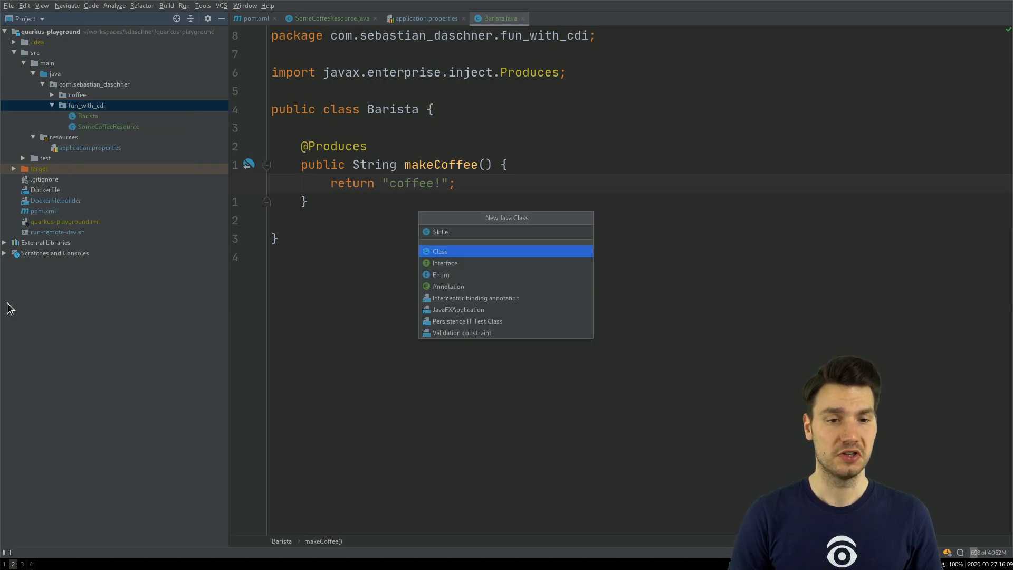
pyautogui.press('Enter')
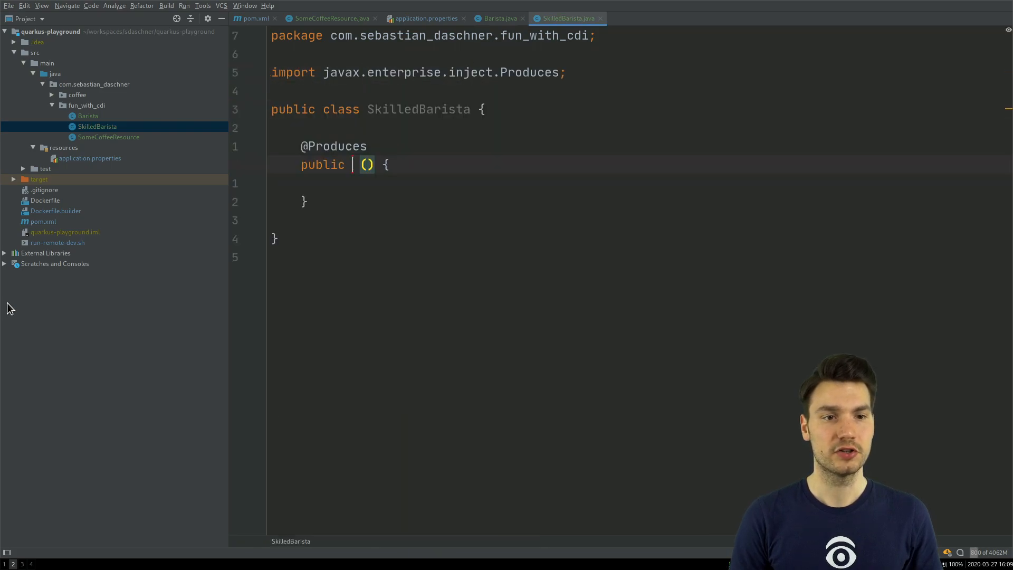
pyautogui.write('String')
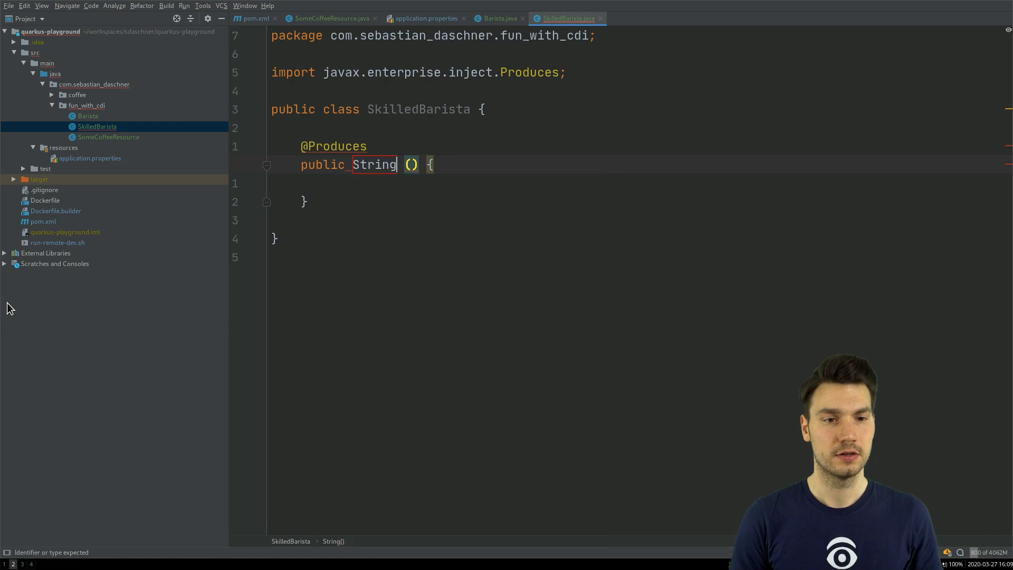
pyautogui.write('makeCoffee')
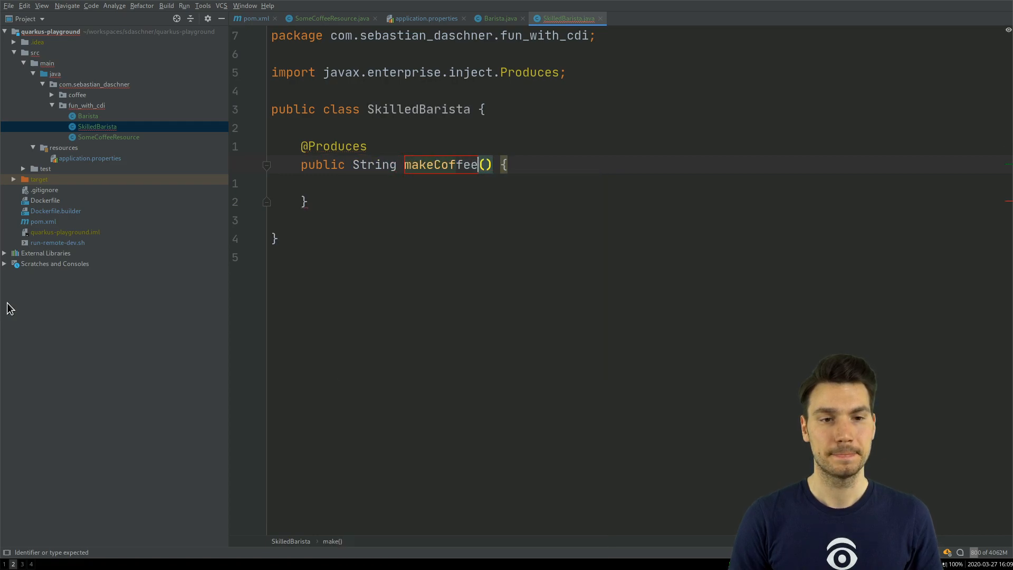
pyautogui.write('return "";')
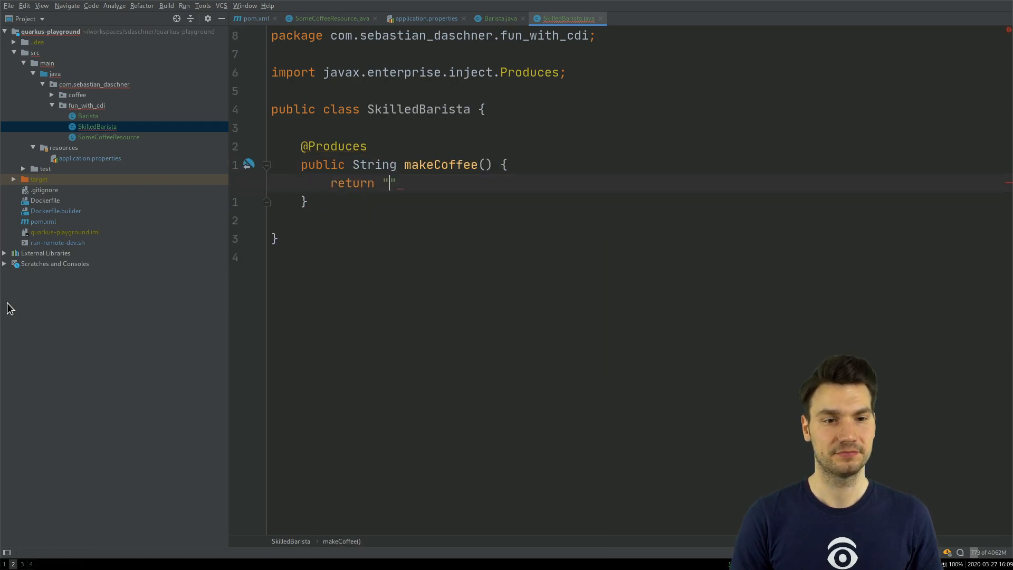
pyautogui.write('very sta')
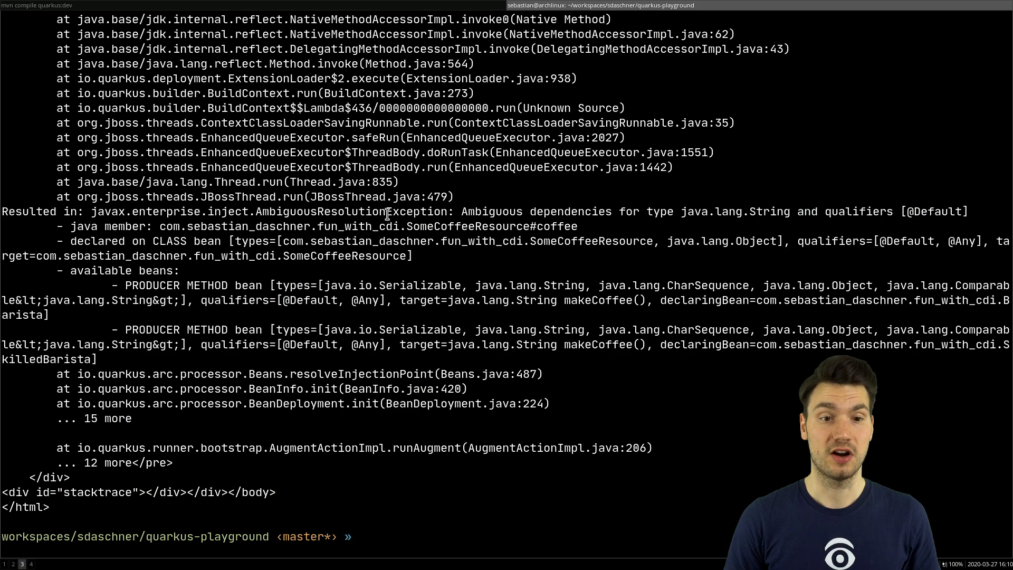
# - Highlight AmbiguousResolutionException in the terminal's ambiguous dependency stack trace
pyautogui.doubleClick(491, 211)
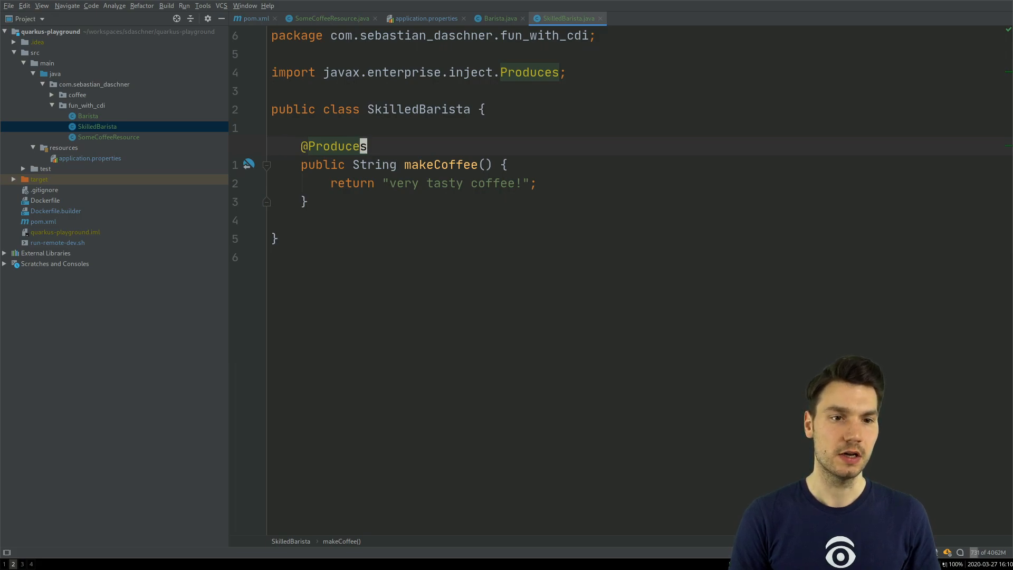
pyautogui.click(499, 18)
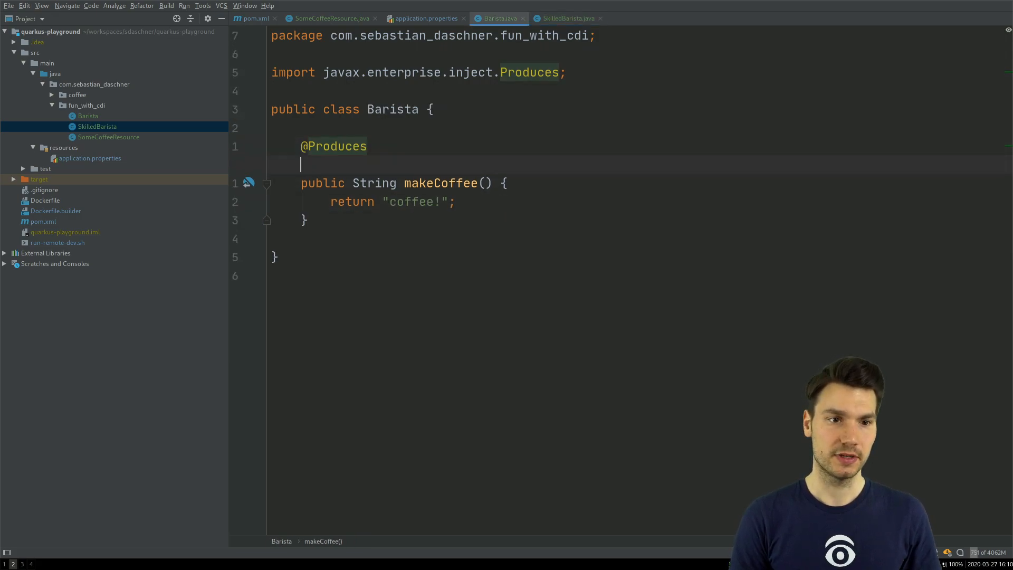
pyautogui.write('@DefaultBean')
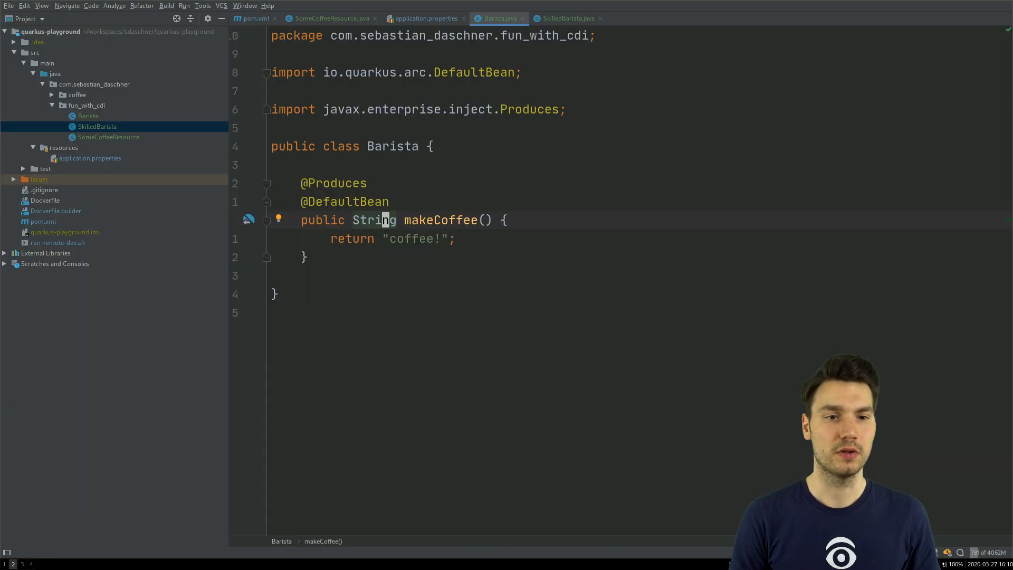
pyautogui.click(568, 18)
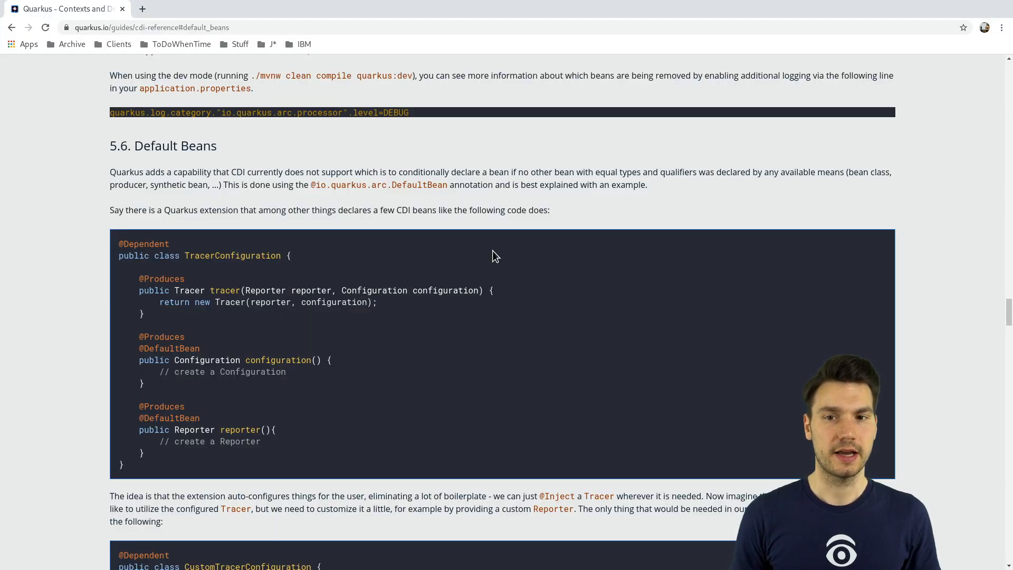
pyautogui.moveTo(501, 378)
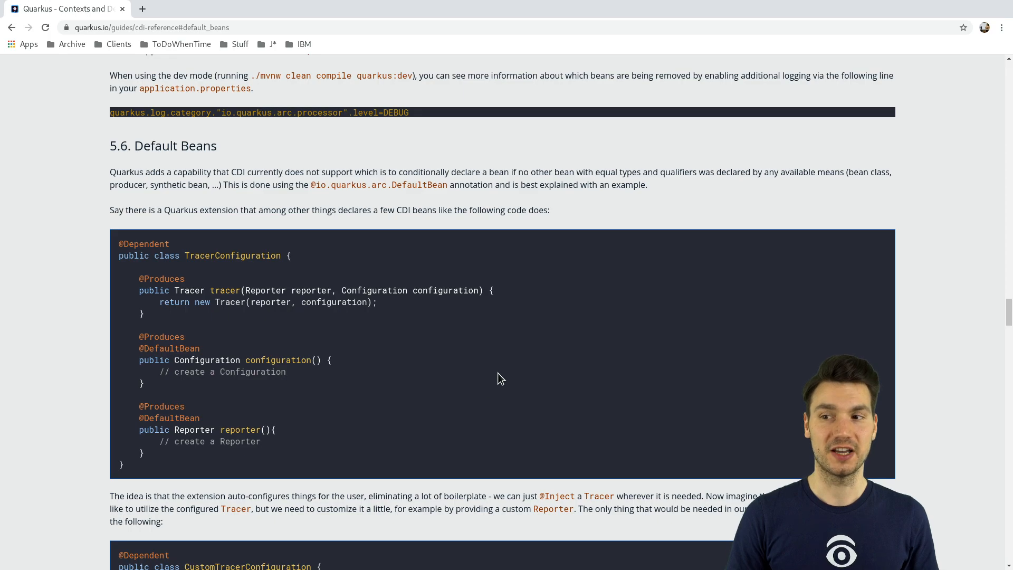
pyautogui.moveTo(499, 324)
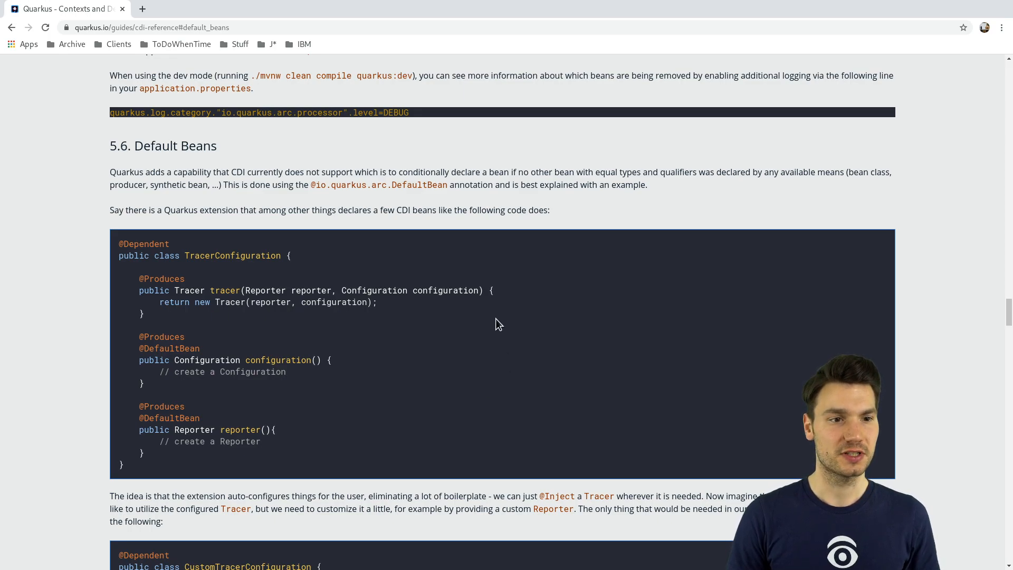
pyautogui.moveTo(476, 339)
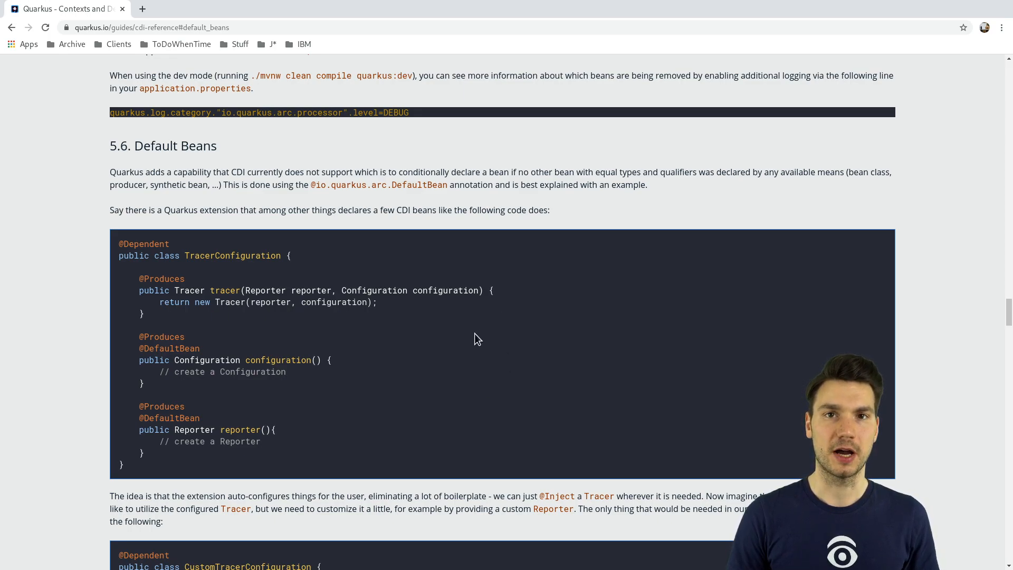
pyautogui.moveTo(491, 359)
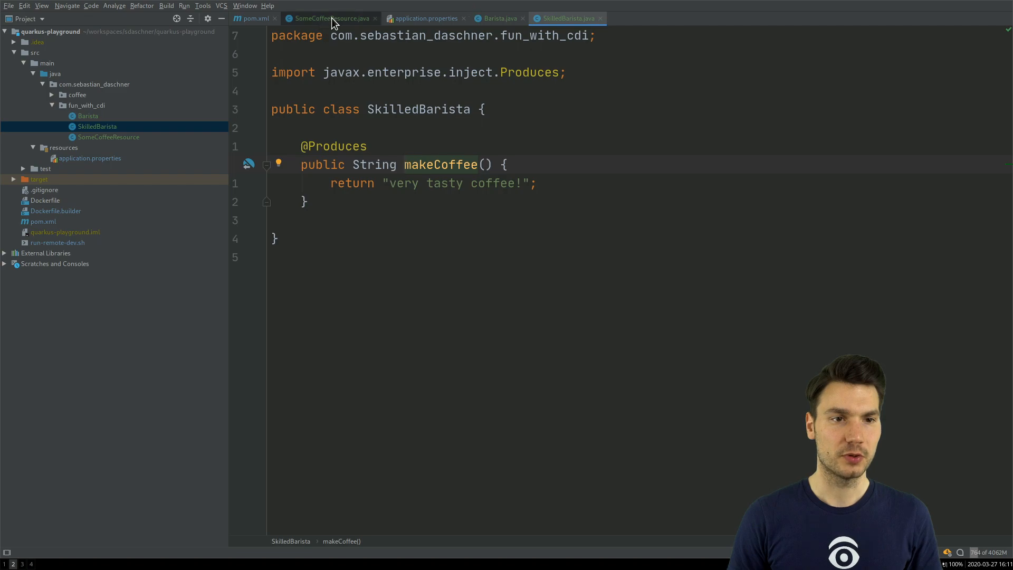
pyautogui.click(330, 18)
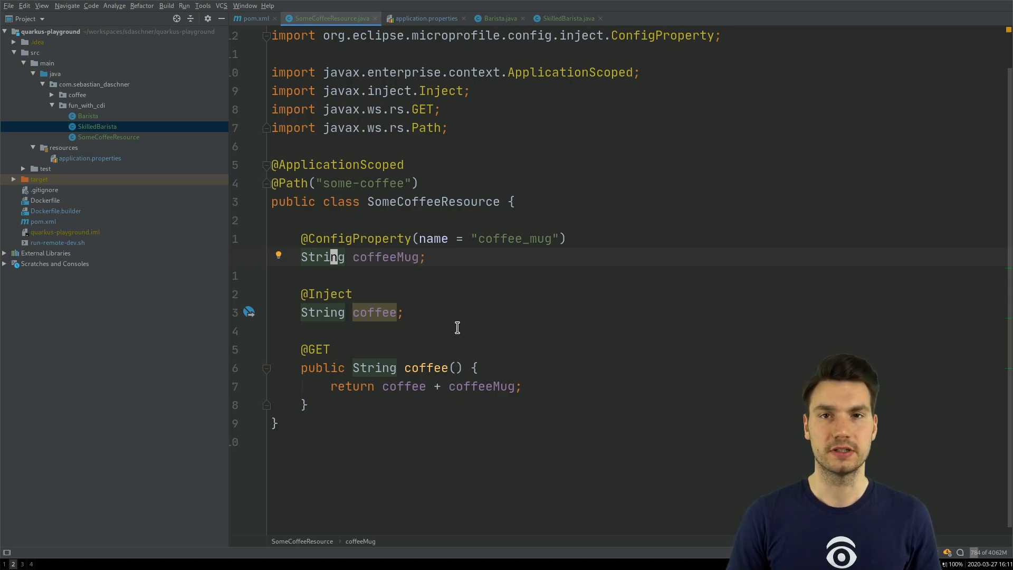
pyautogui.moveTo(472, 330)
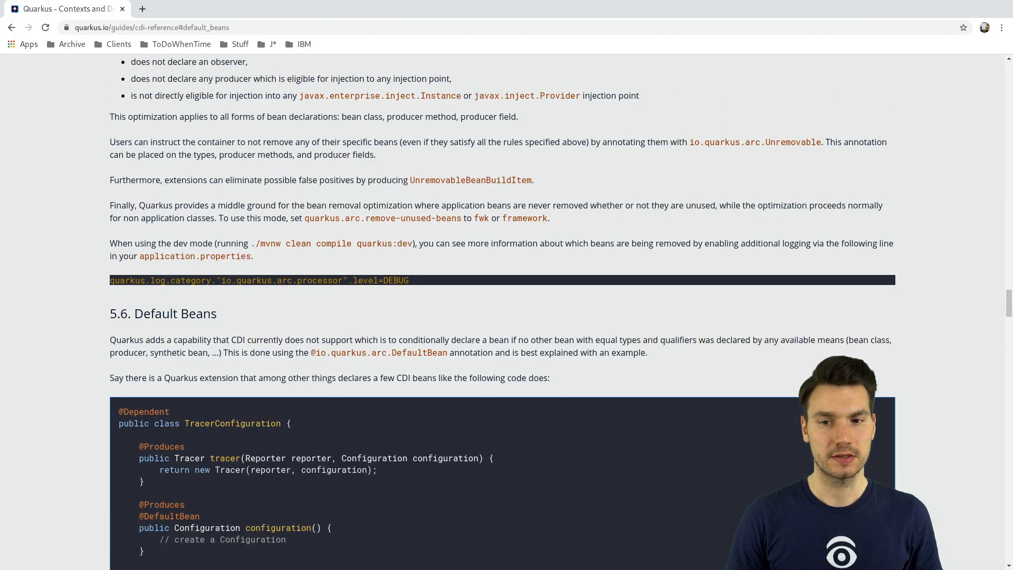
# - Jump to '5.1 Eager Instantiation of Beans' from the Quarkus CDI guide's table of contents
pyautogui.scroll(3)
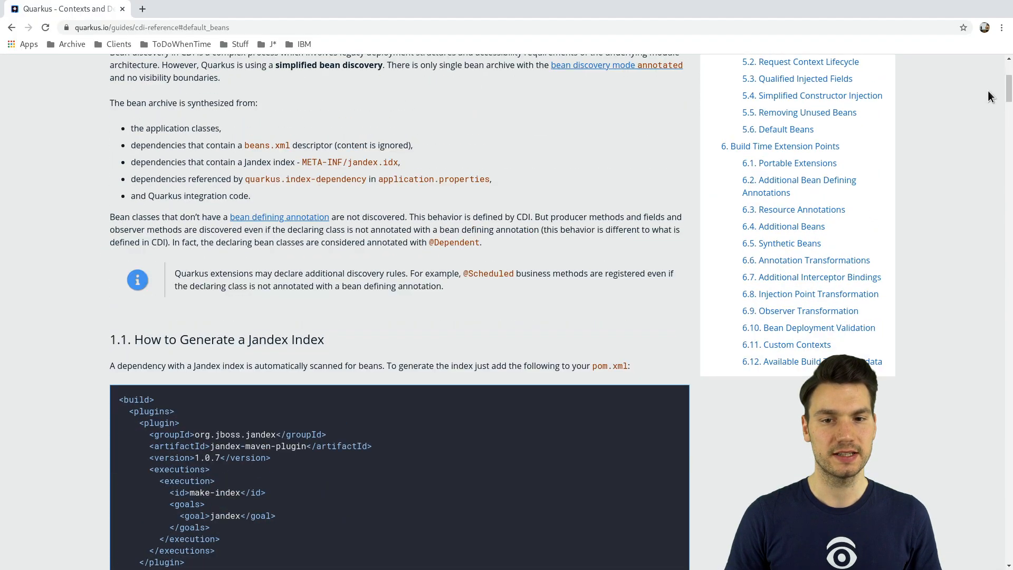
pyautogui.scroll(3)
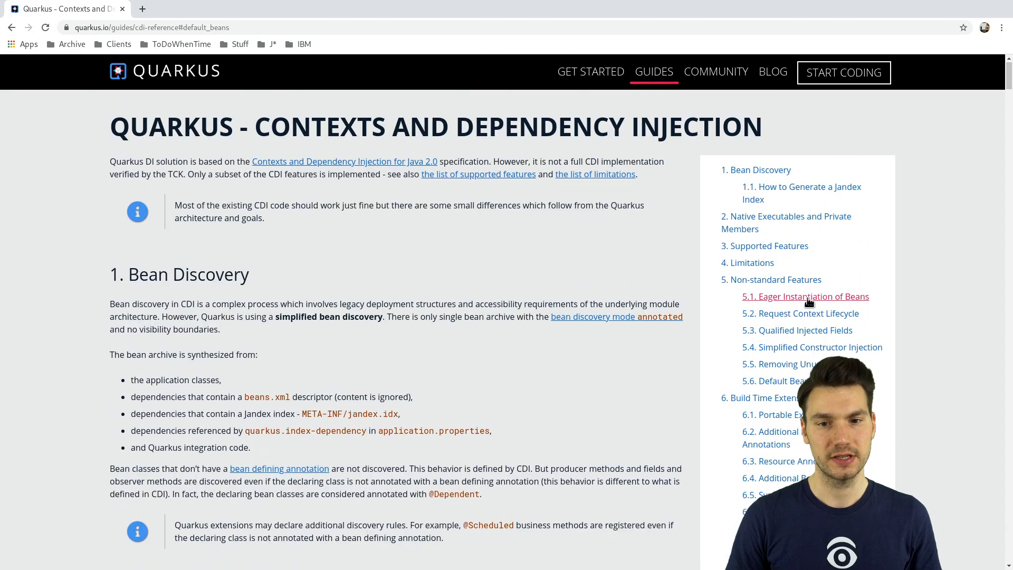
pyautogui.click(805, 295)
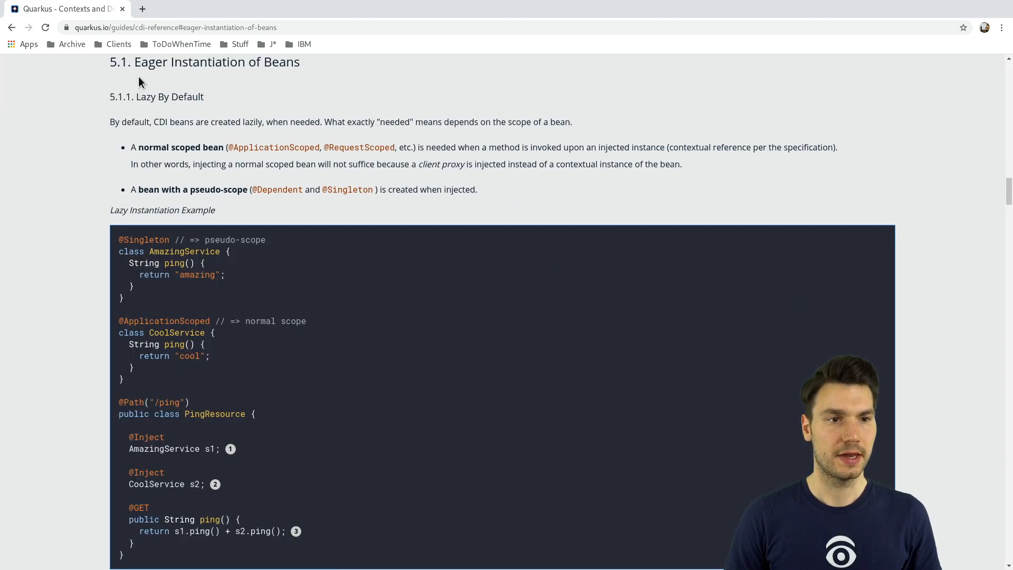
pyautogui.moveTo(206, 223)
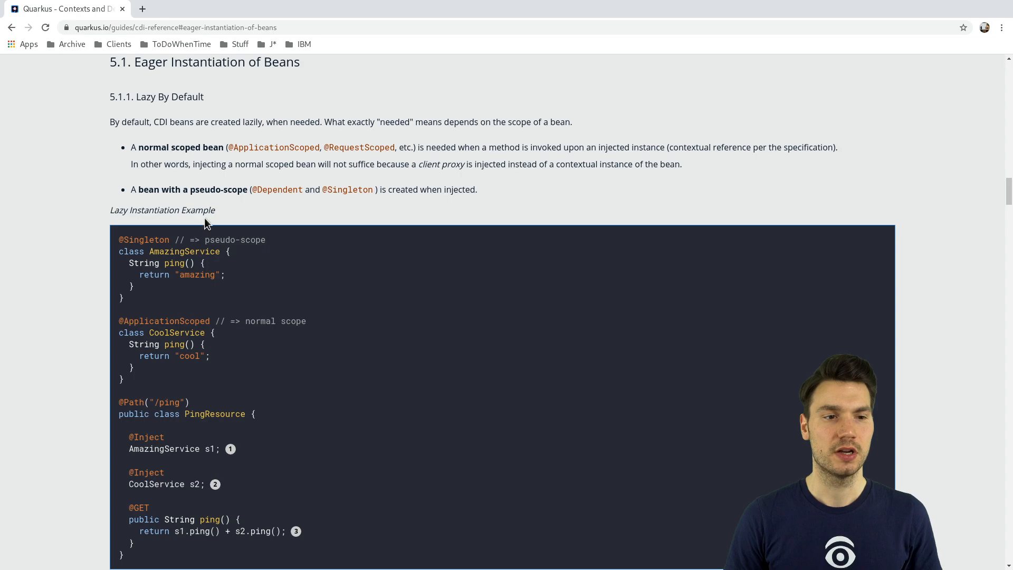
pyautogui.moveTo(76, 206)
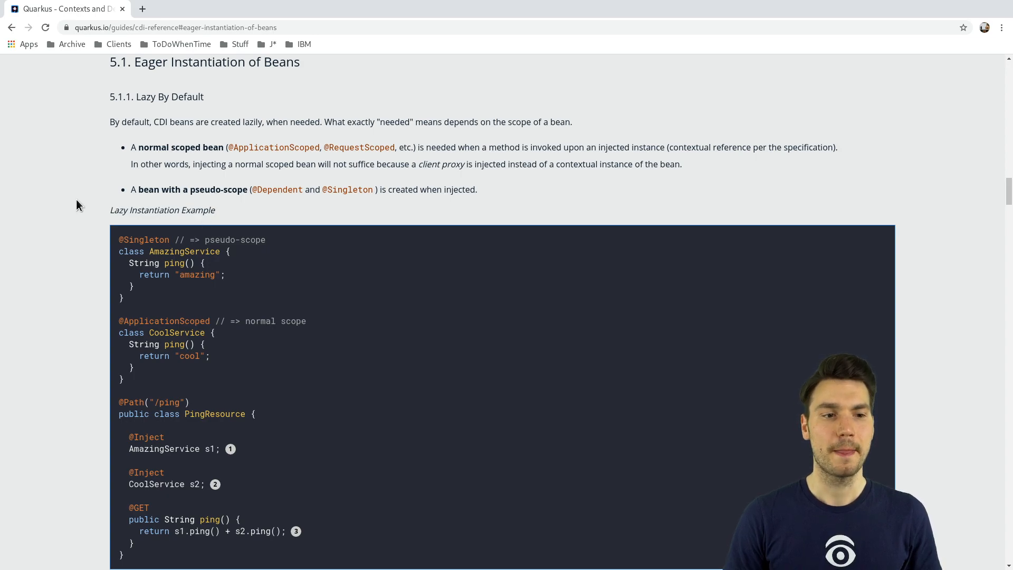
pyautogui.moveTo(118, 281)
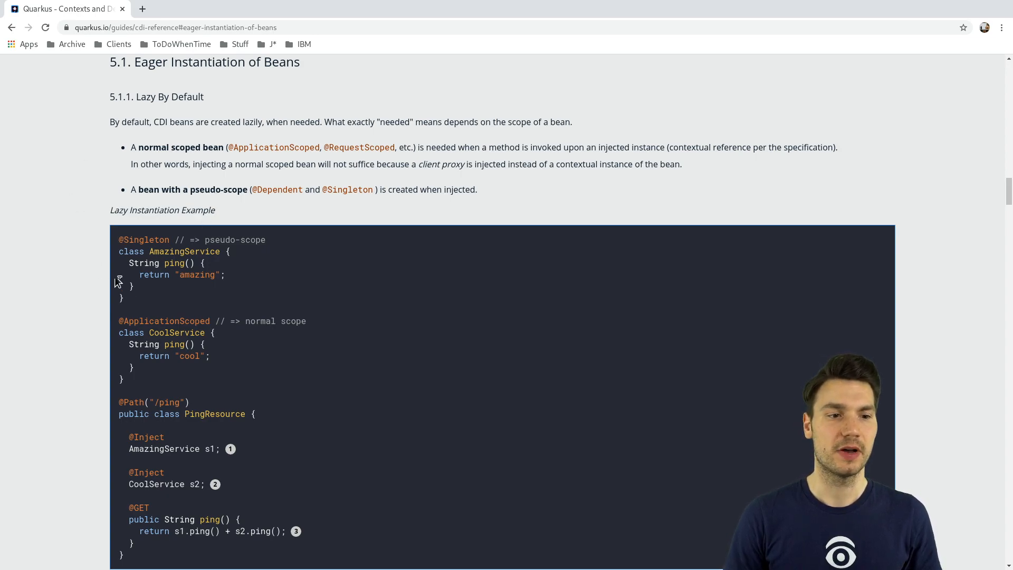
pyautogui.moveTo(8, 386)
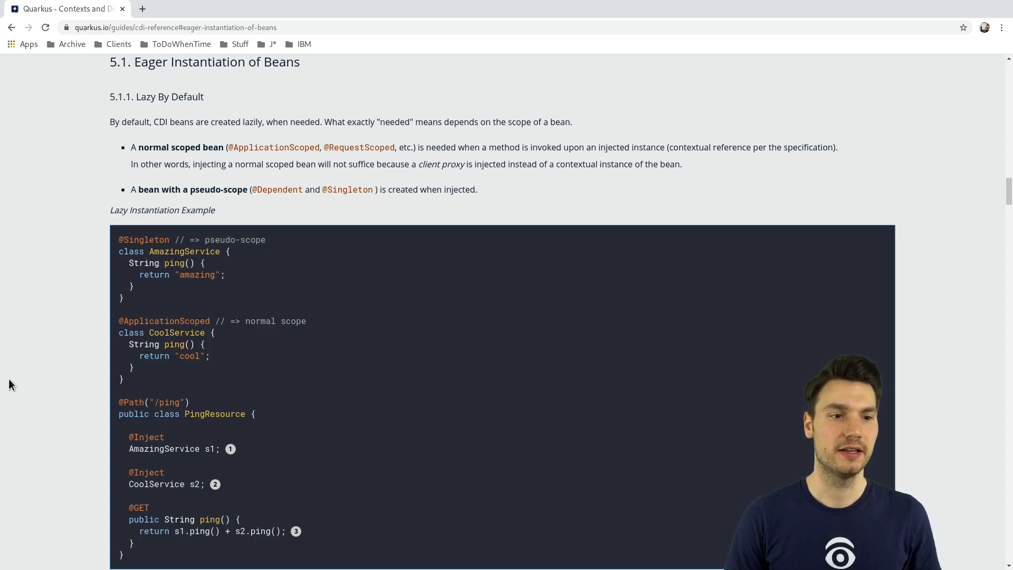
pyautogui.moveTo(61, 313)
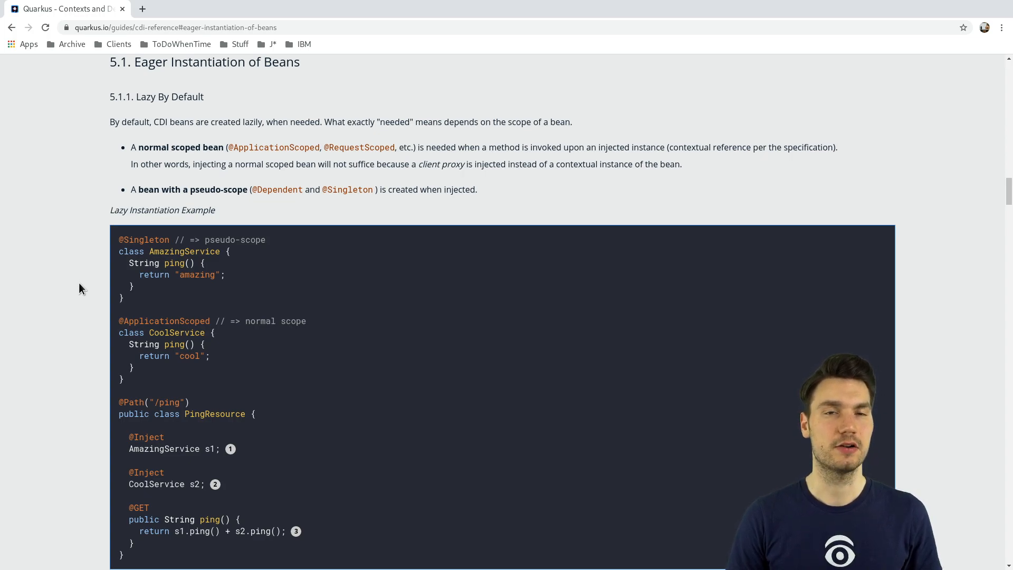
pyautogui.moveTo(75, 294)
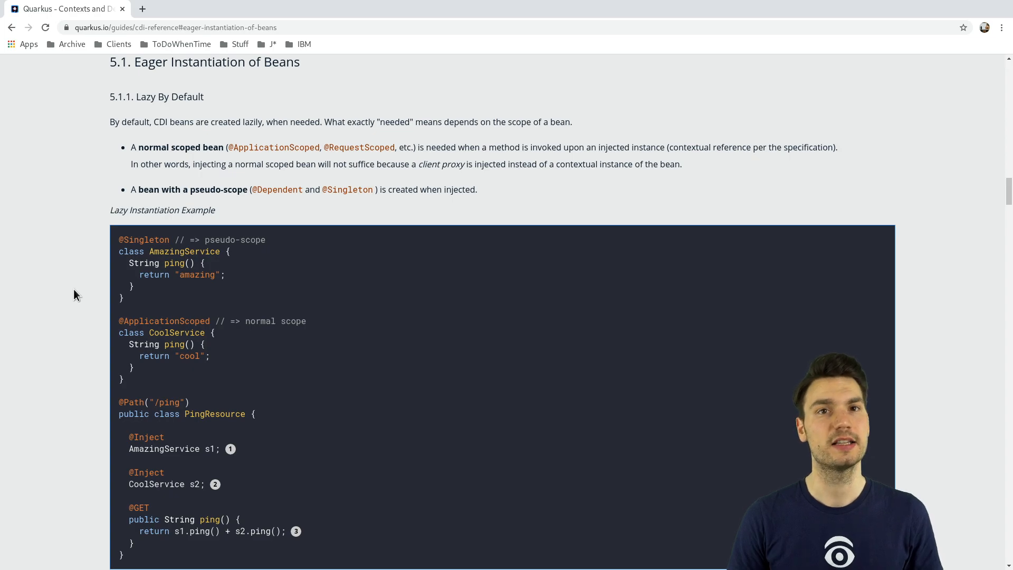
pyautogui.moveTo(54, 320)
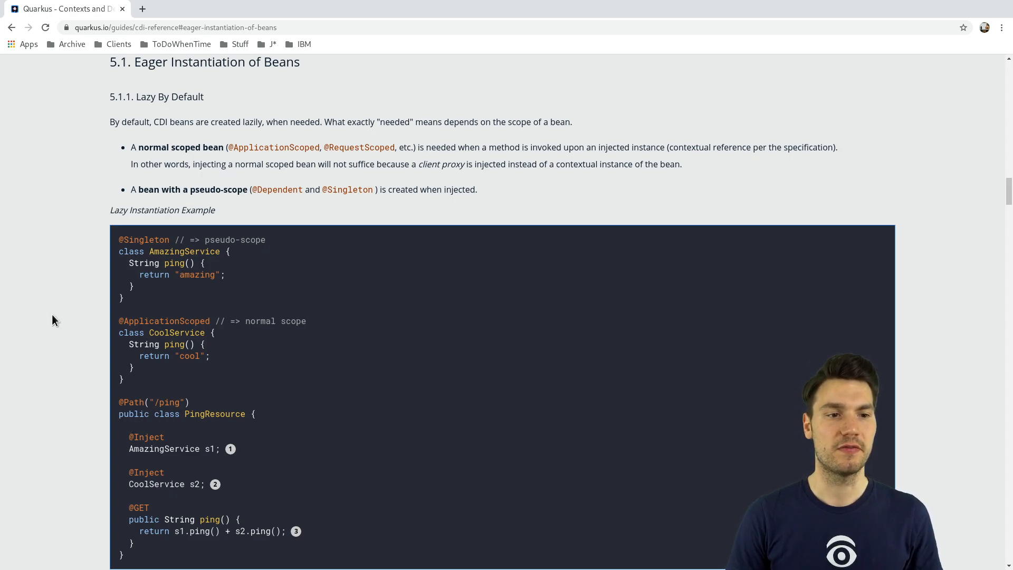